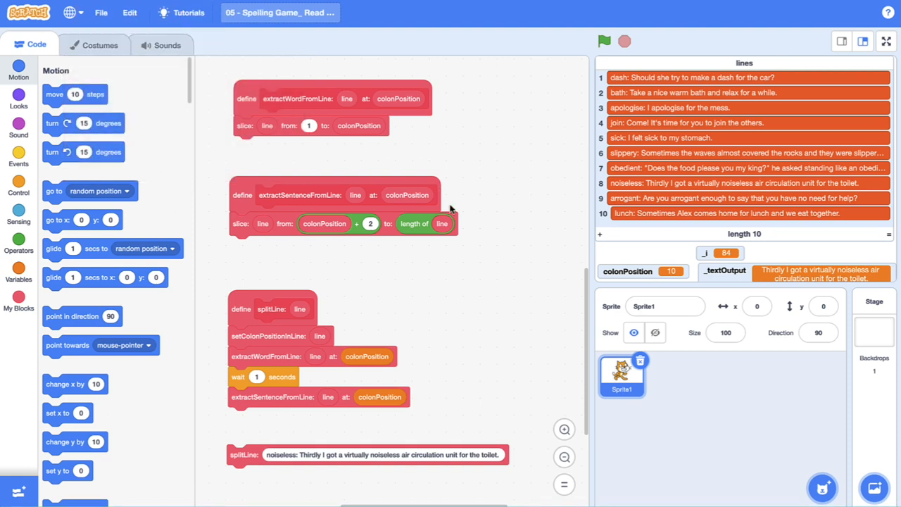
{"action": "mouse_move", "coordinate": [603, 148]}
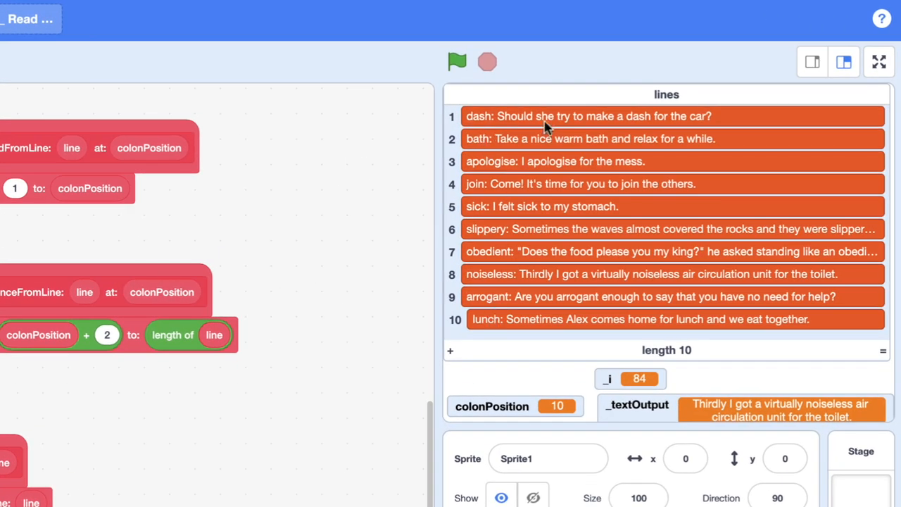
{"action": "mouse_move", "coordinate": [488, 134]}
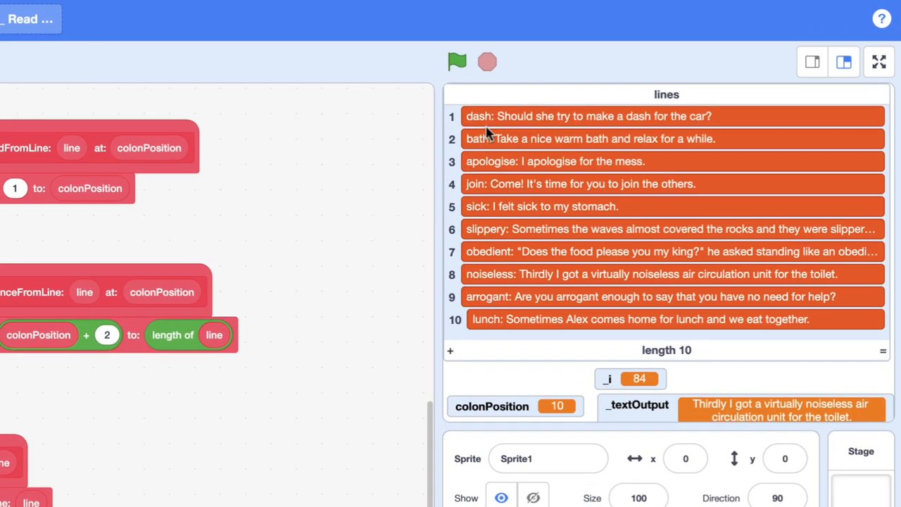
{"action": "mouse_move", "coordinate": [594, 130]}
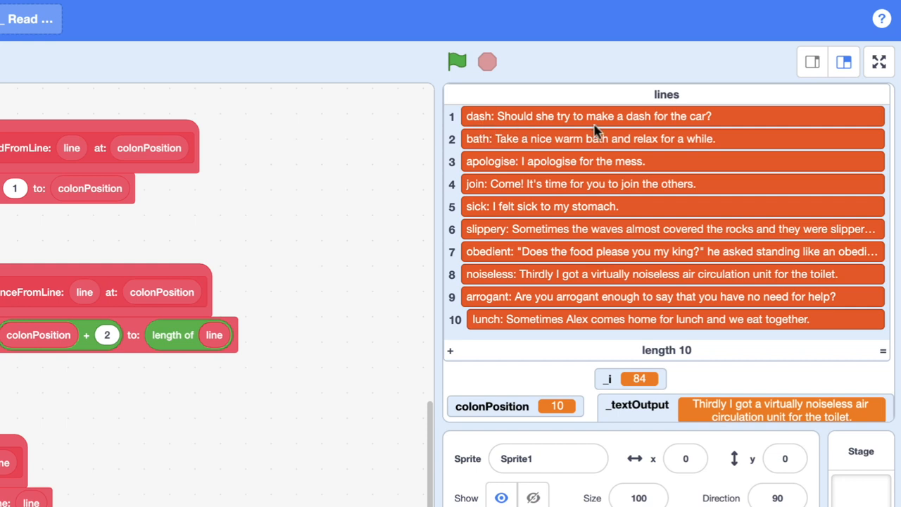
{"action": "mouse_move", "coordinate": [500, 130]}
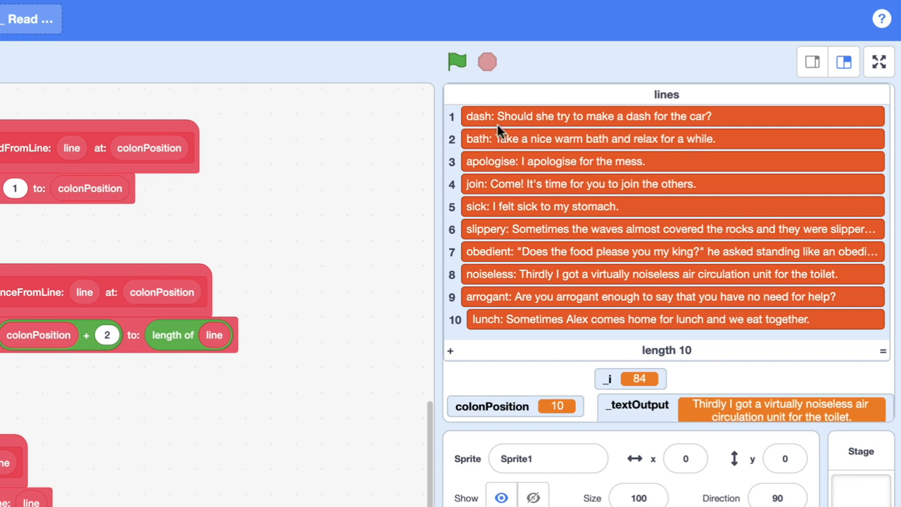
{"action": "mouse_move", "coordinate": [496, 132]}
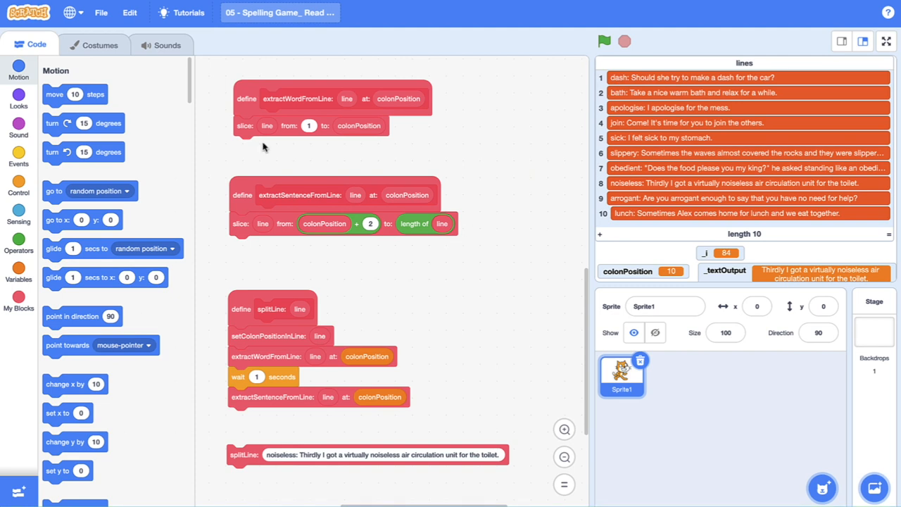
{"action": "mouse_move", "coordinate": [333, 234]}
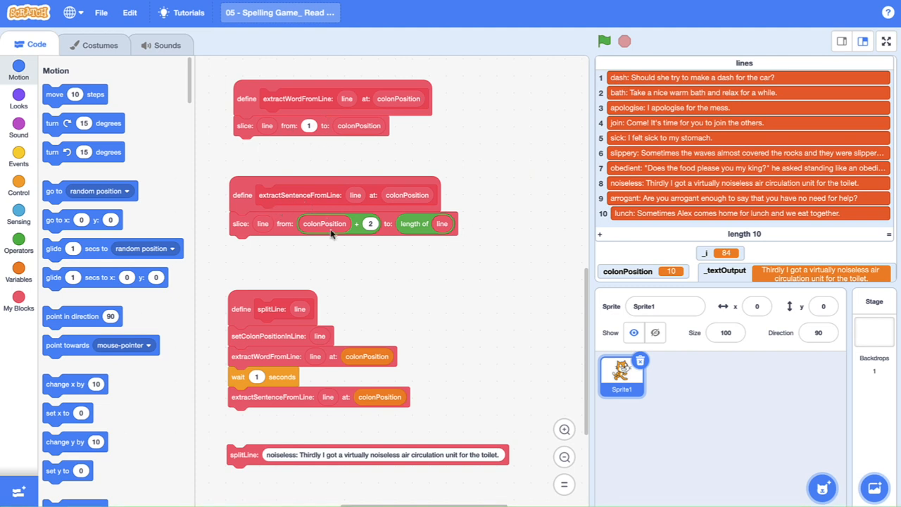
{"action": "mouse_move", "coordinate": [260, 326]}
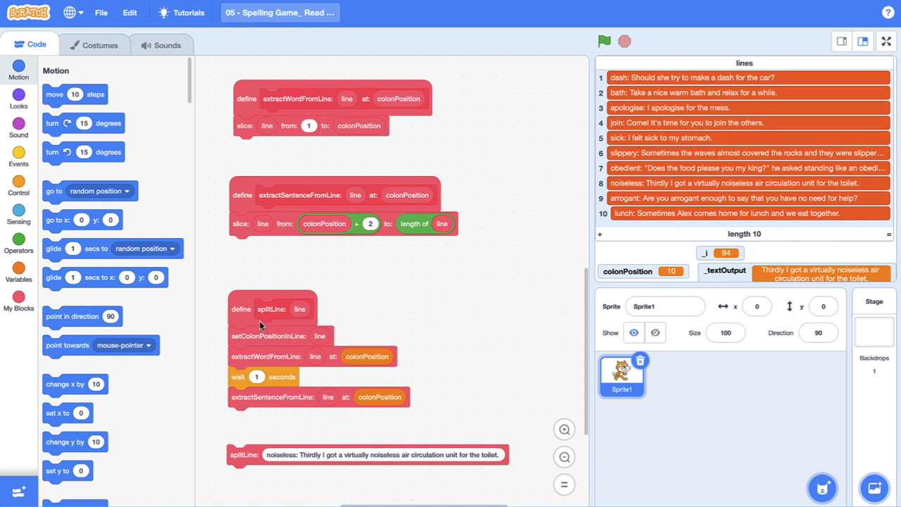
{"action": "mouse_move", "coordinate": [319, 380]}
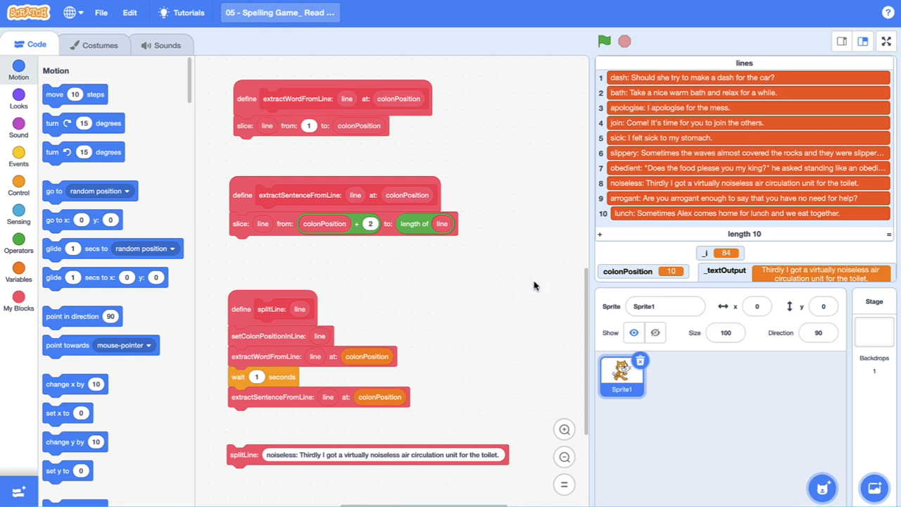
{"action": "mouse_move", "coordinate": [537, 283]}
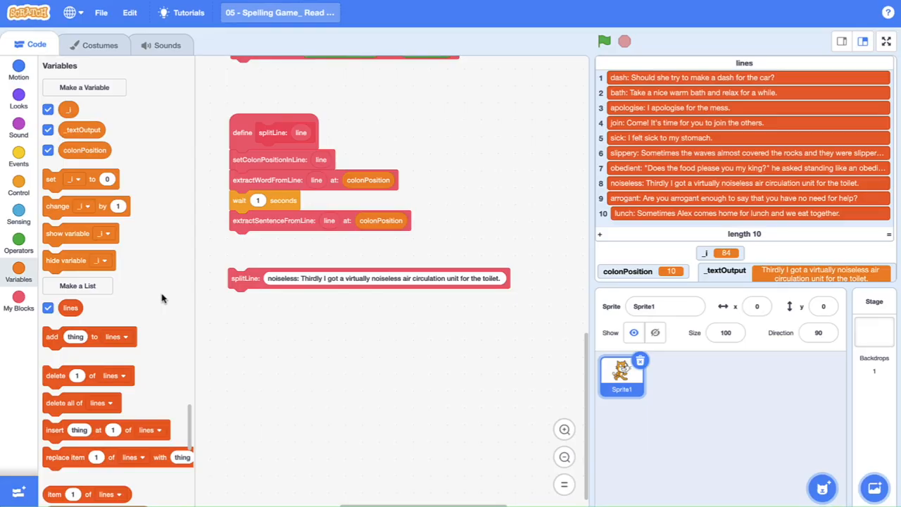
Create a new list named sentences alongside the words list.
{"action": "left_click", "coordinate": [76, 285]}
{"action": "type", "text": "s"}
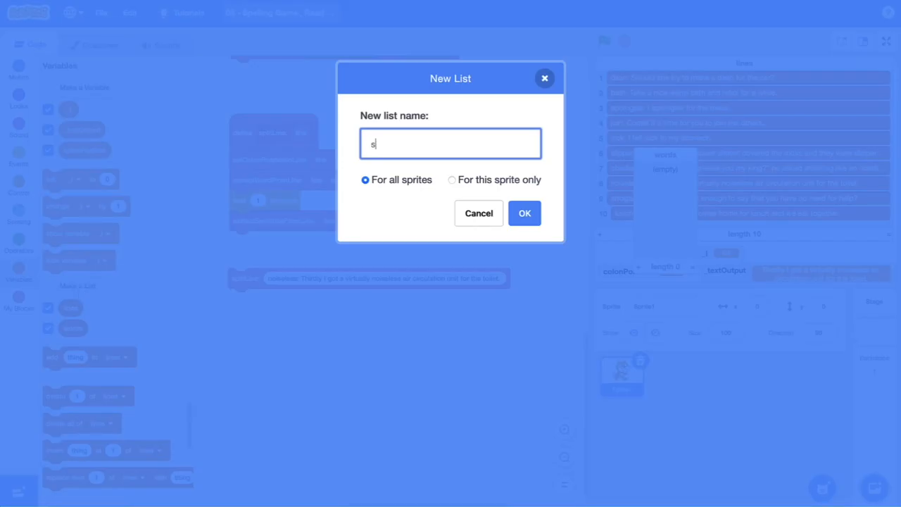
{"action": "type", "text": "enten"}
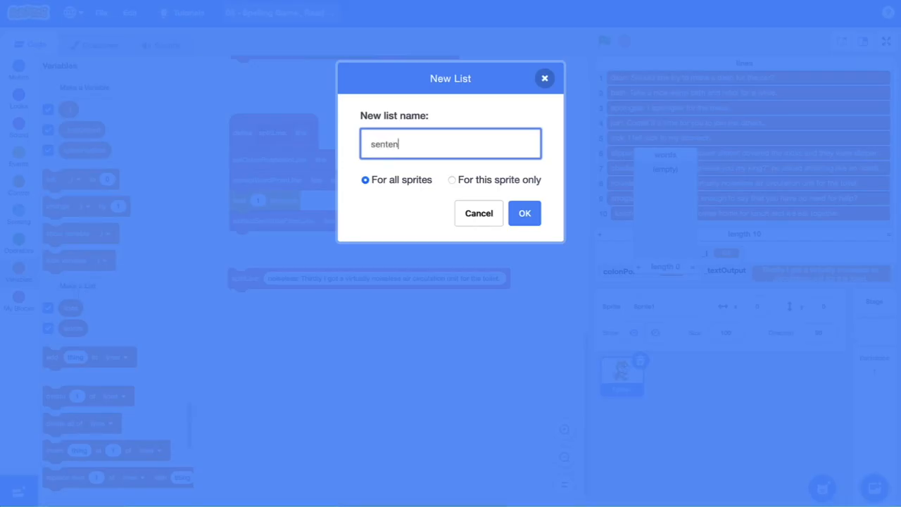
{"action": "left_click", "coordinate": [524, 214]}
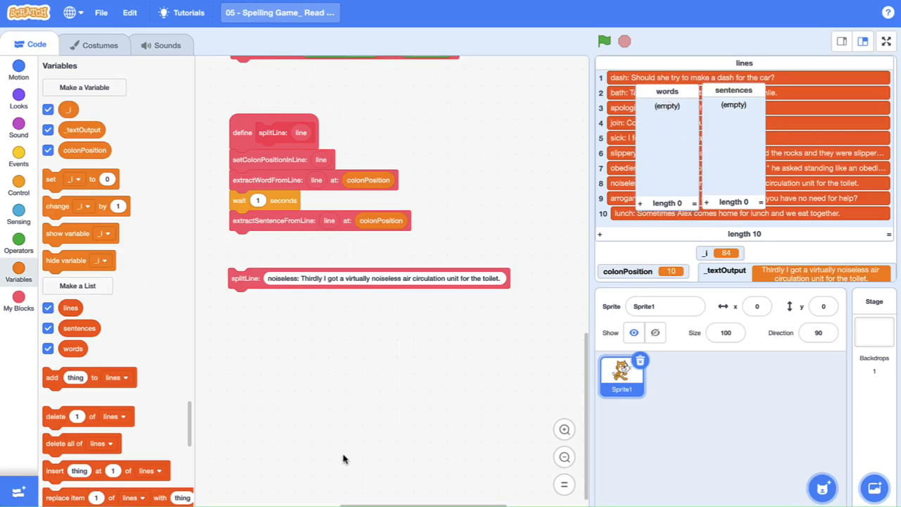
{"action": "mouse_move", "coordinate": [62, 420]}
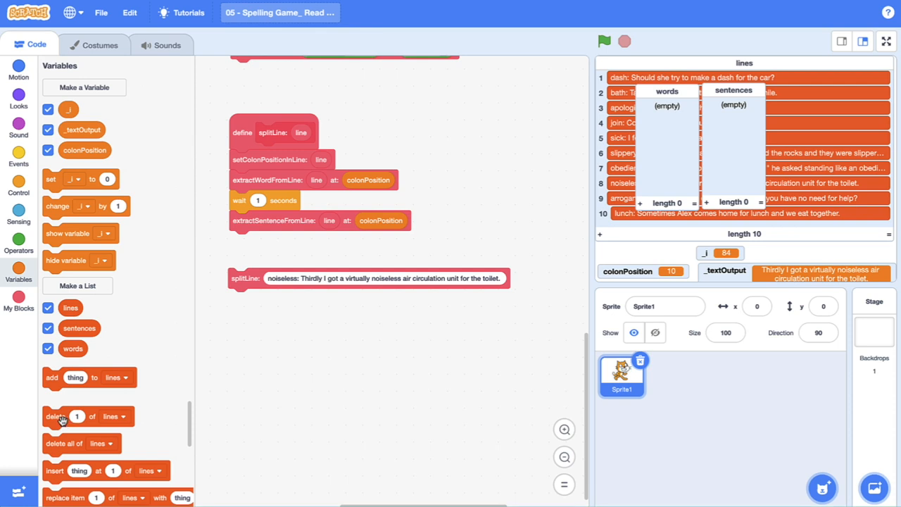
Stack two 'delete all of' blocks set to clear sentences and words.
{"action": "left_click_drag", "start_coordinate": [64, 442], "coordinate": [289, 362]}
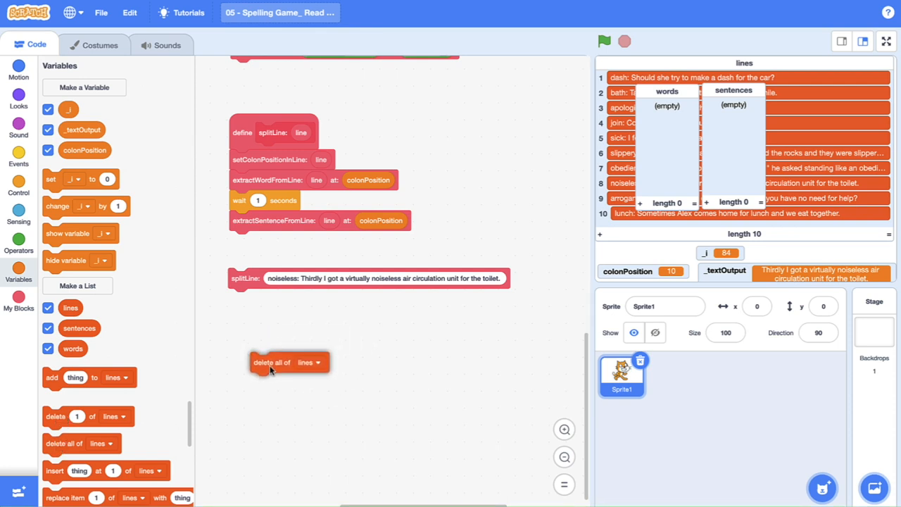
{"action": "left_click", "coordinate": [318, 362]}
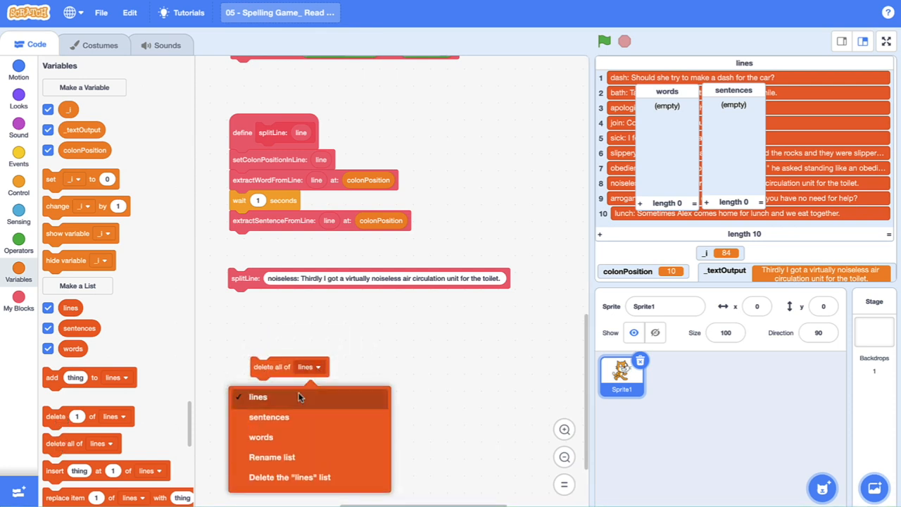
{"action": "left_click", "coordinate": [269, 417]}
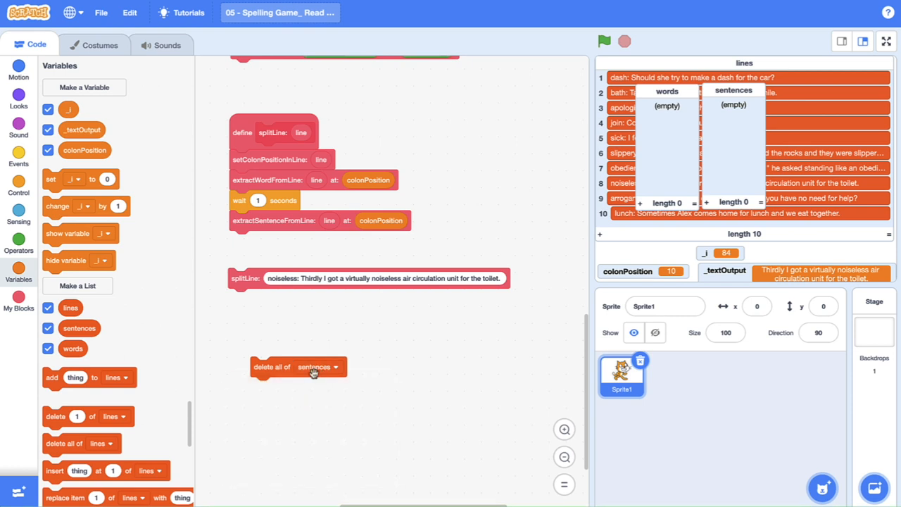
{"action": "left_click_drag", "start_coordinate": [312, 366], "coordinate": [302, 394]}
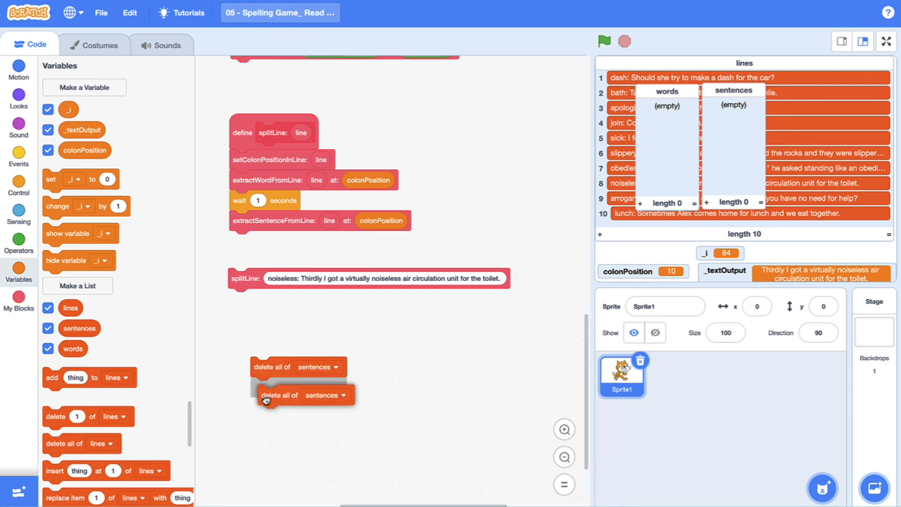
{"action": "left_click", "coordinate": [335, 394]}
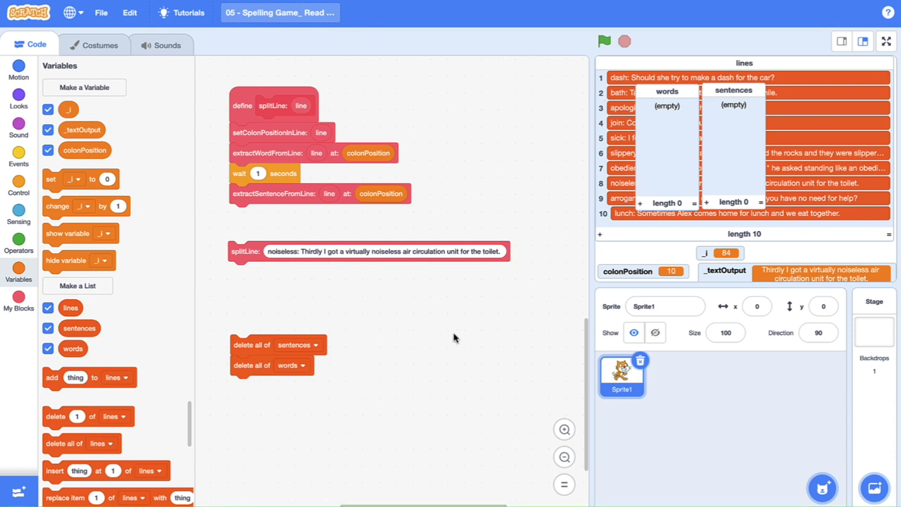
{"action": "mouse_move", "coordinate": [161, 115]}
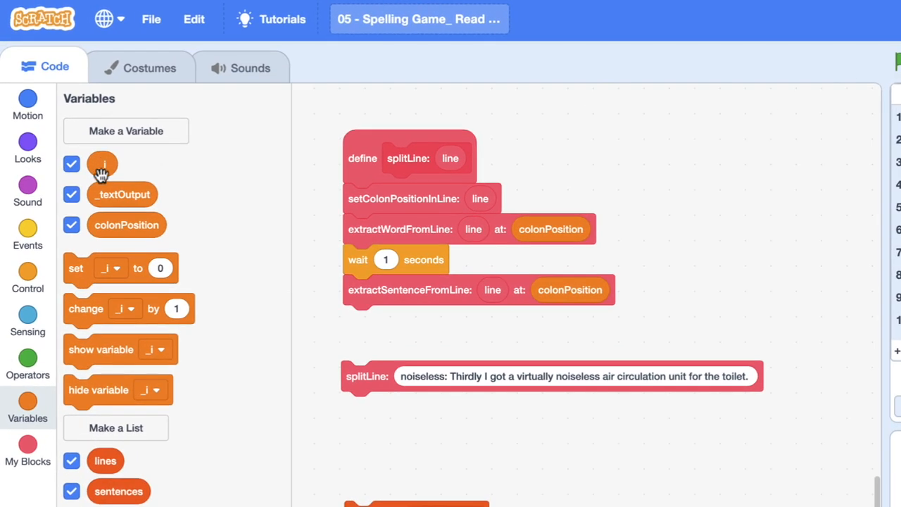
{"action": "mouse_move", "coordinate": [569, 374]}
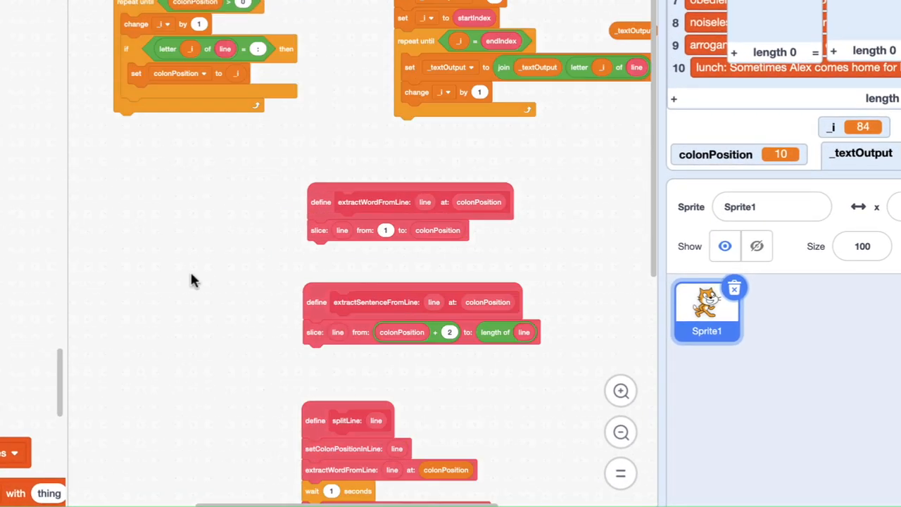
{"action": "scroll", "scroll_direction": "down", "scroll_amount": 3}
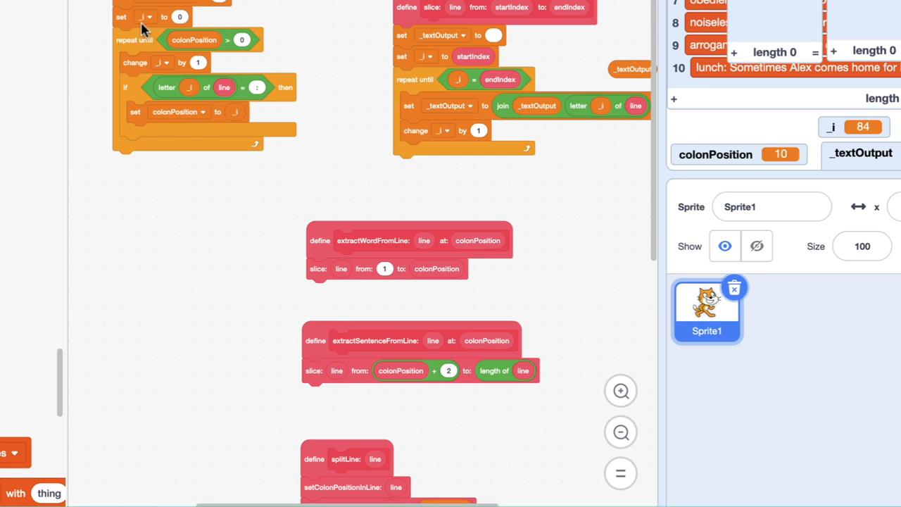
{"action": "mouse_move", "coordinate": [163, 31]}
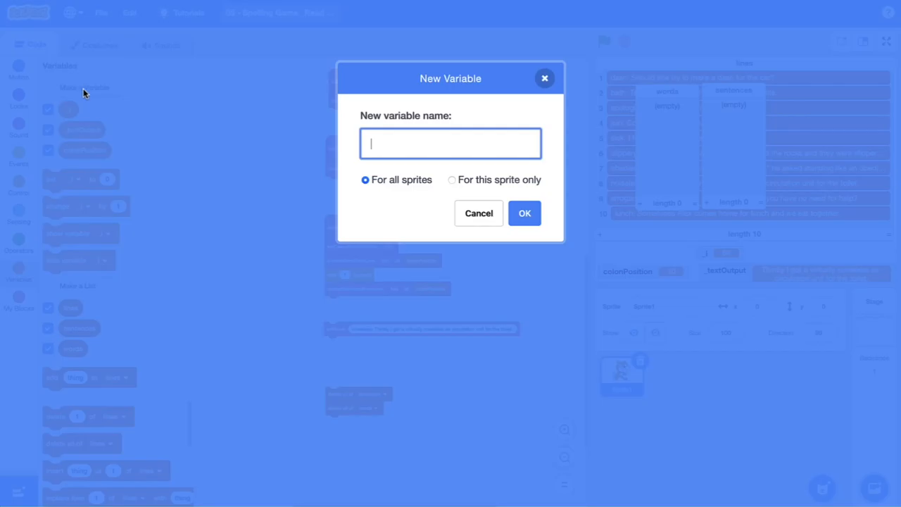
Create a lineNum variable and make the set block assign lineNum to 1.
{"action": "type", "text": "lineNUm"}
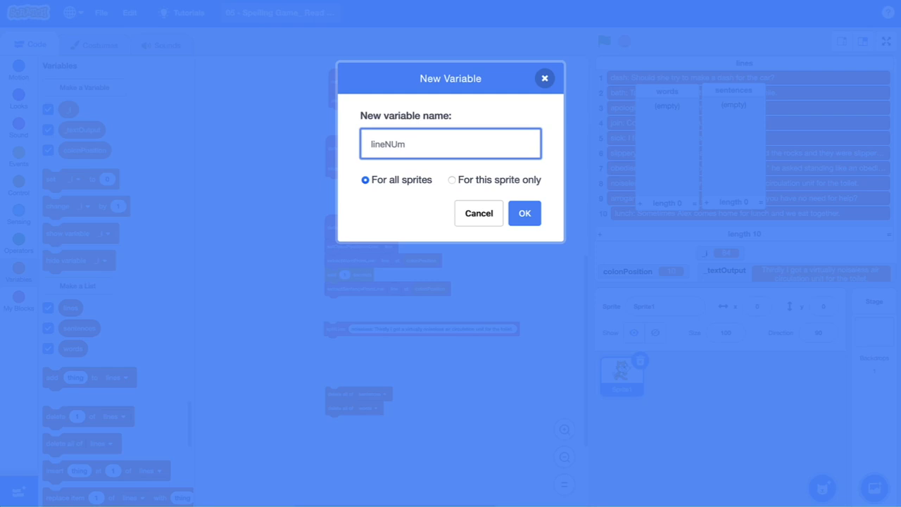
{"action": "type", "text": "lineNum"}
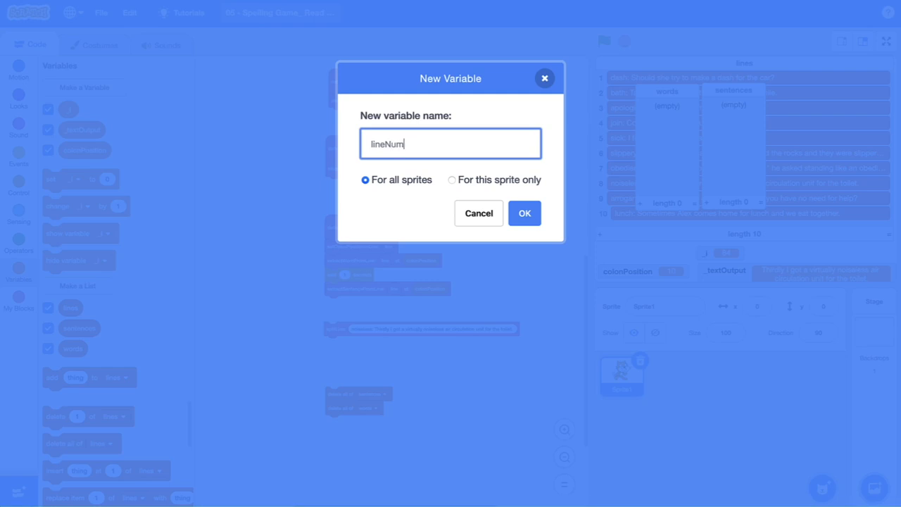
{"action": "left_click", "coordinate": [523, 212]}
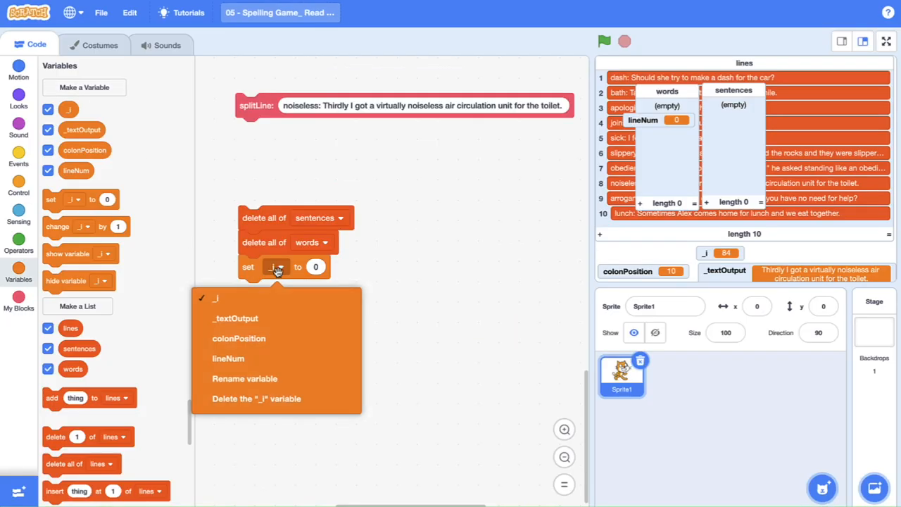
{"action": "left_click", "coordinate": [228, 359]}
{"action": "type", "text": "1"}
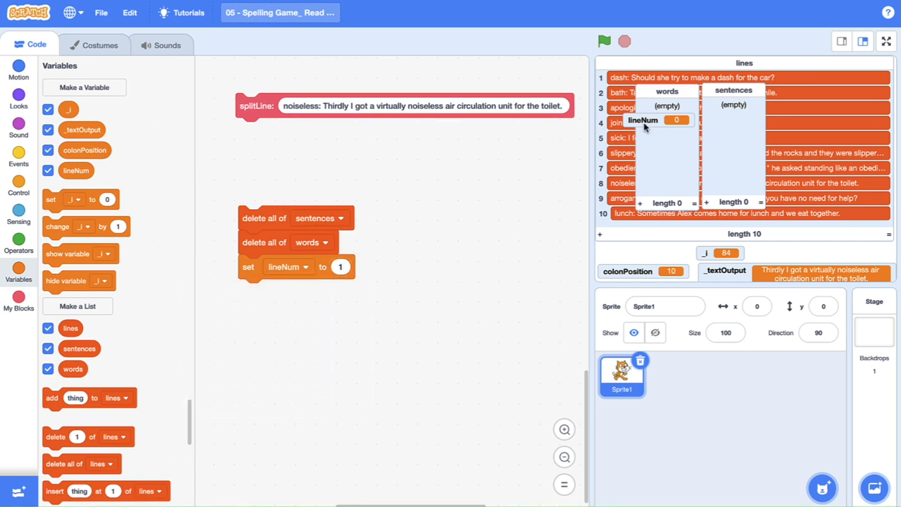
{"action": "mouse_move", "coordinate": [425, 313]}
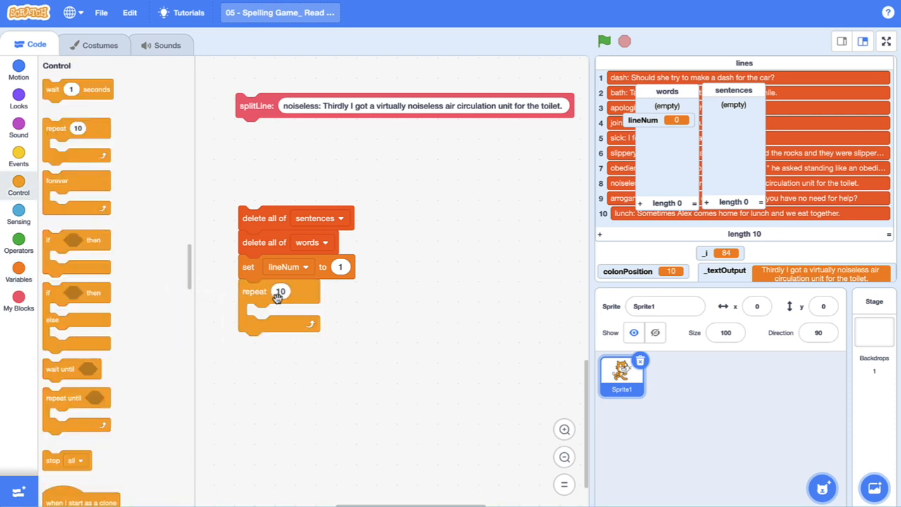
Make the repeat loop run length of lines times around the splitLine call.
{"action": "left_click", "coordinate": [19, 270]}
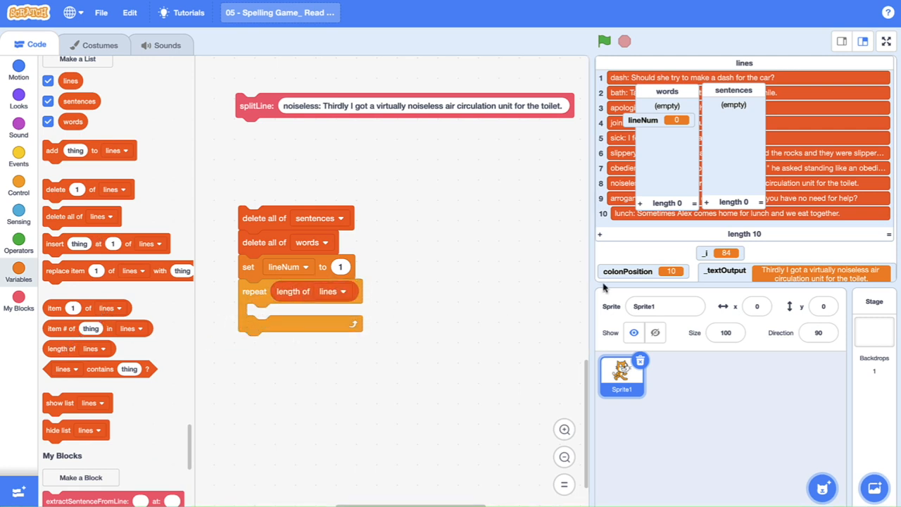
{"action": "mouse_move", "coordinate": [805, 168]}
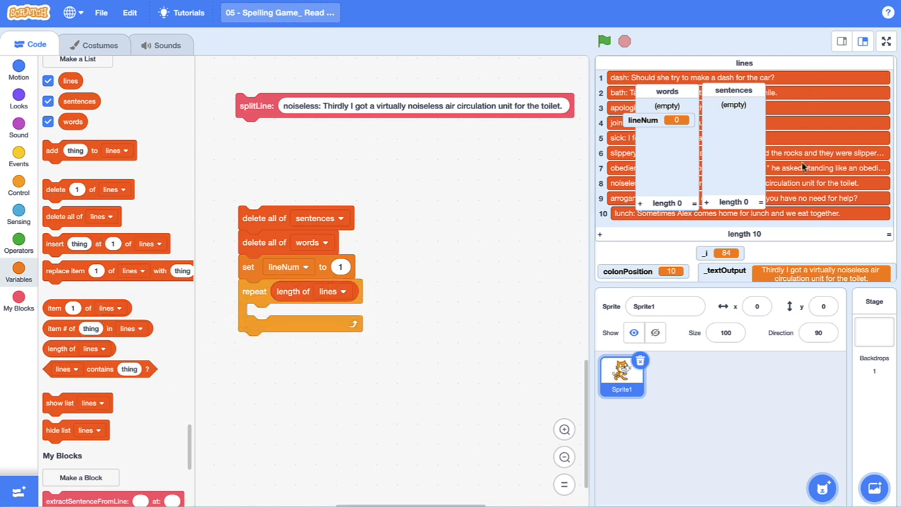
{"action": "mouse_move", "coordinate": [557, 304]}
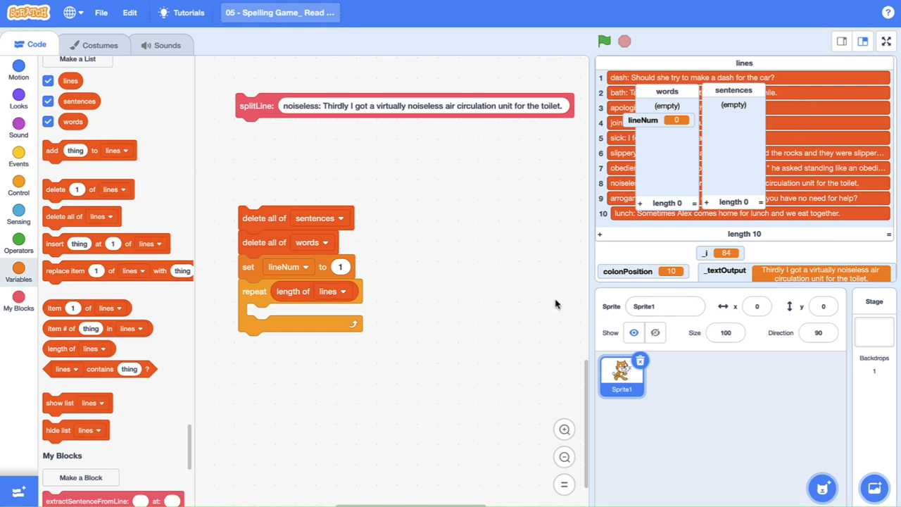
{"action": "mouse_move", "coordinate": [353, 310]}
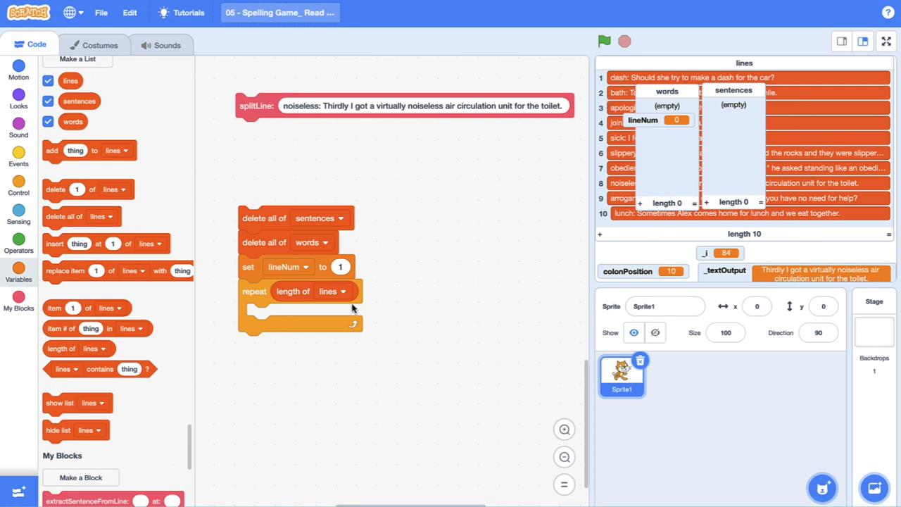
{"action": "mouse_move", "coordinate": [322, 148]}
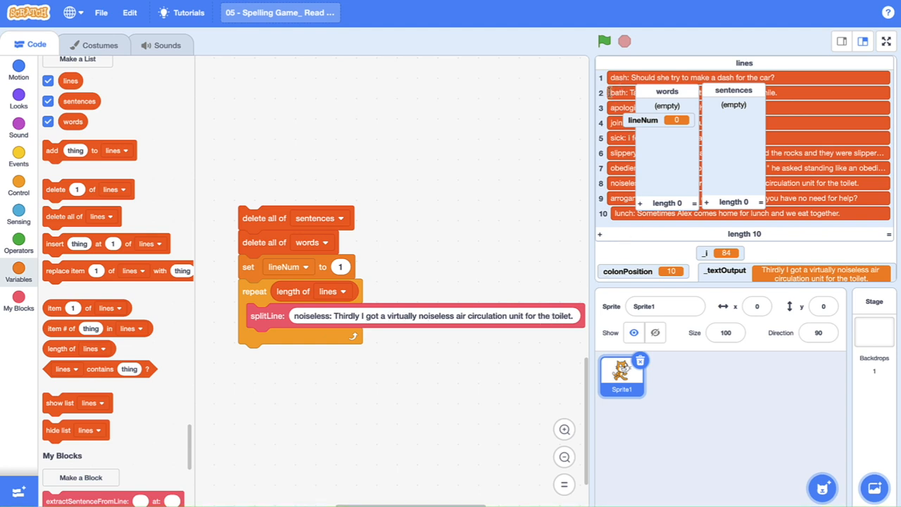
{"action": "mouse_move", "coordinate": [175, 407]}
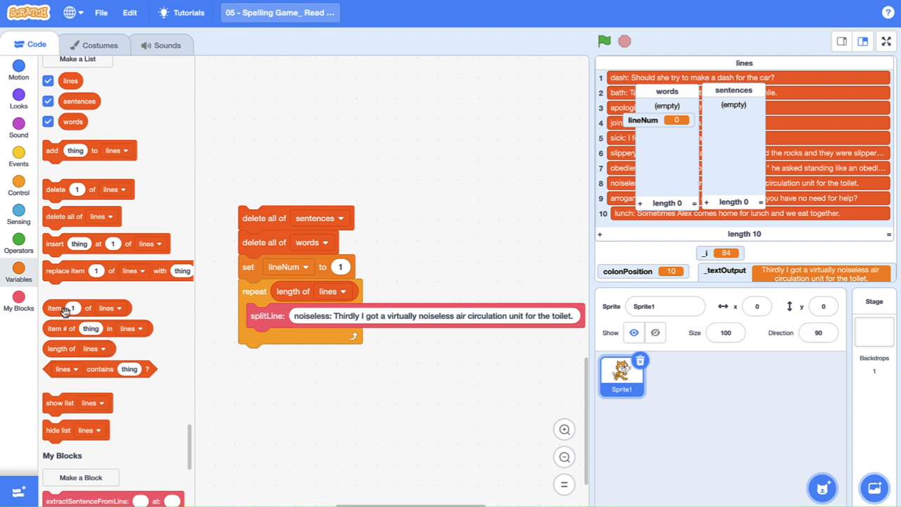
Bring out an 'item of lines' reader and set lineNum to 1.
{"action": "left_click_drag", "start_coordinate": [62, 307], "coordinate": [317, 411]}
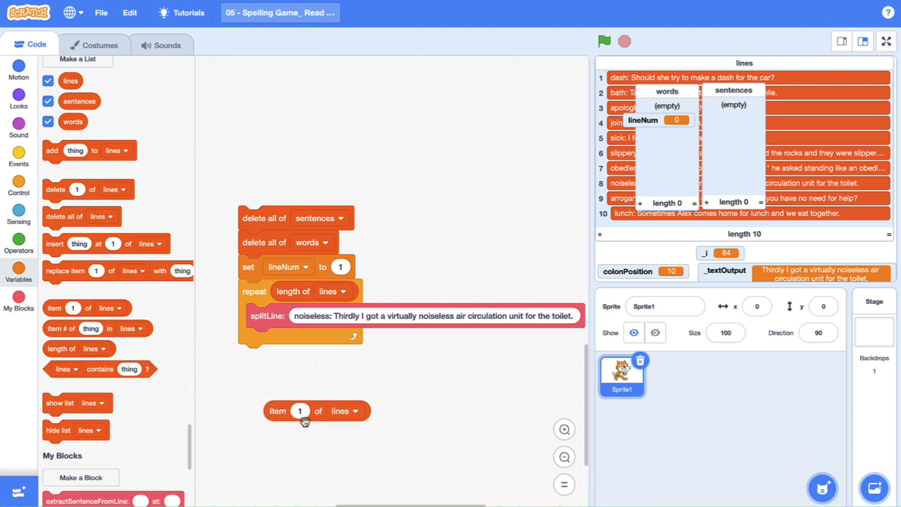
{"action": "mouse_move", "coordinate": [405, 317]}
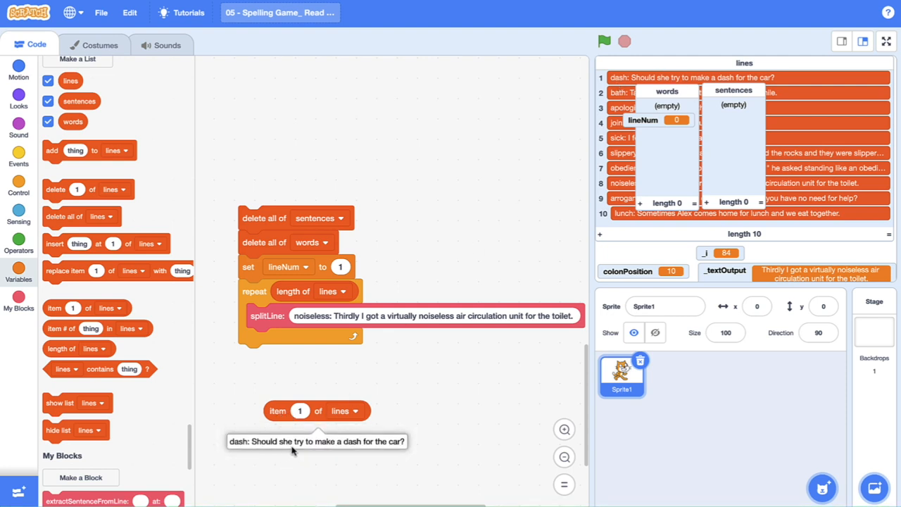
{"action": "left_click", "coordinate": [300, 411]}
{"action": "type", "text": "3"}
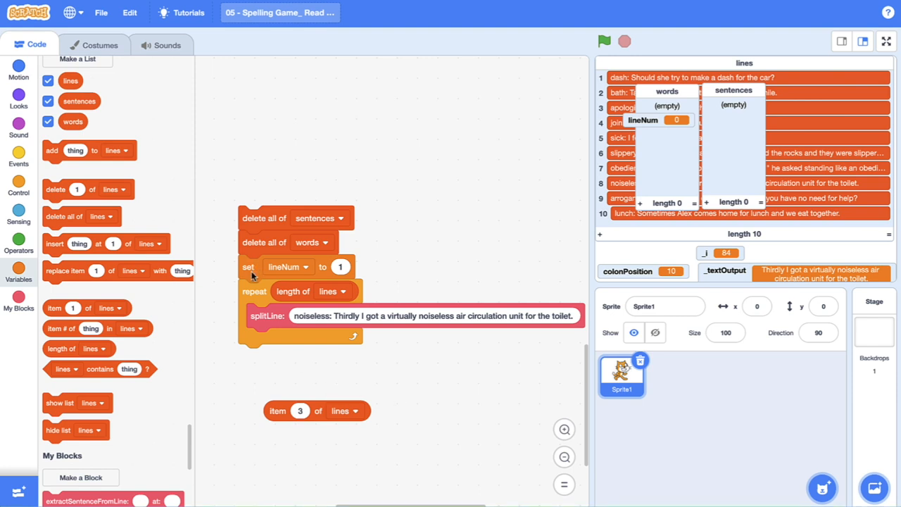
{"action": "left_click", "coordinate": [18, 275]}
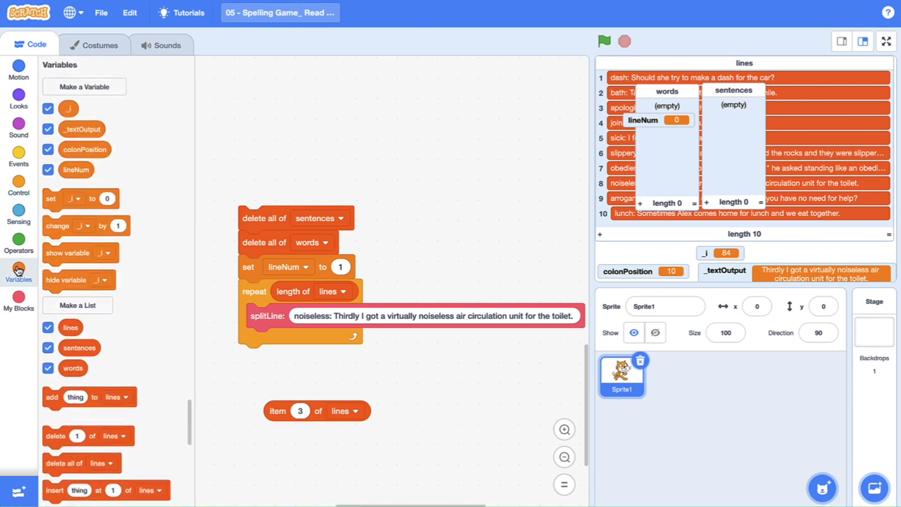
{"action": "left_click", "coordinate": [74, 199]}
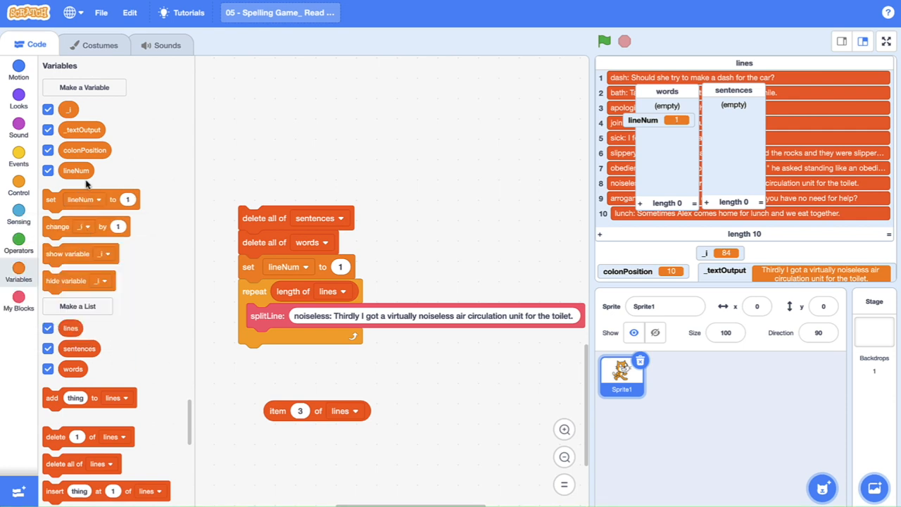
Index the reader with lineNum and feed item lineNum of lines into splitLine.
{"action": "left_click_drag", "start_coordinate": [76, 171], "coordinate": [290, 375]}
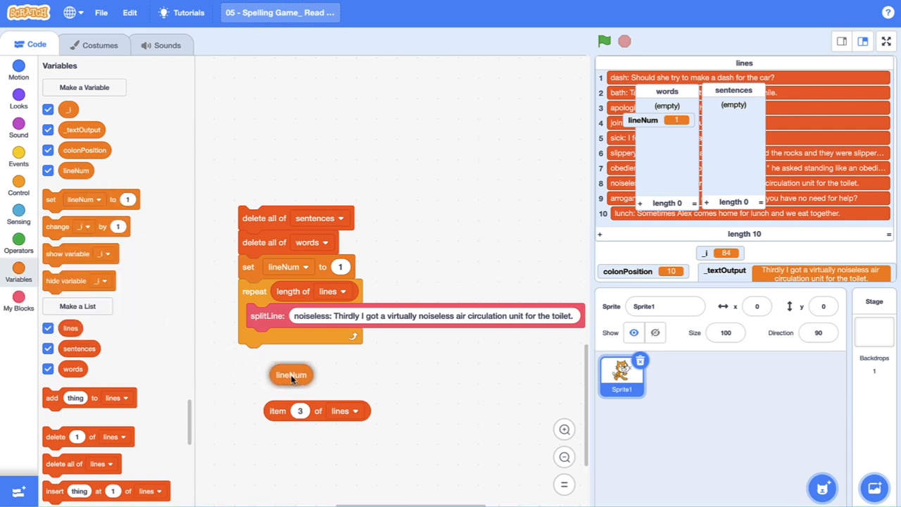
{"action": "left_click_drag", "start_coordinate": [290, 375], "coordinate": [313, 411]}
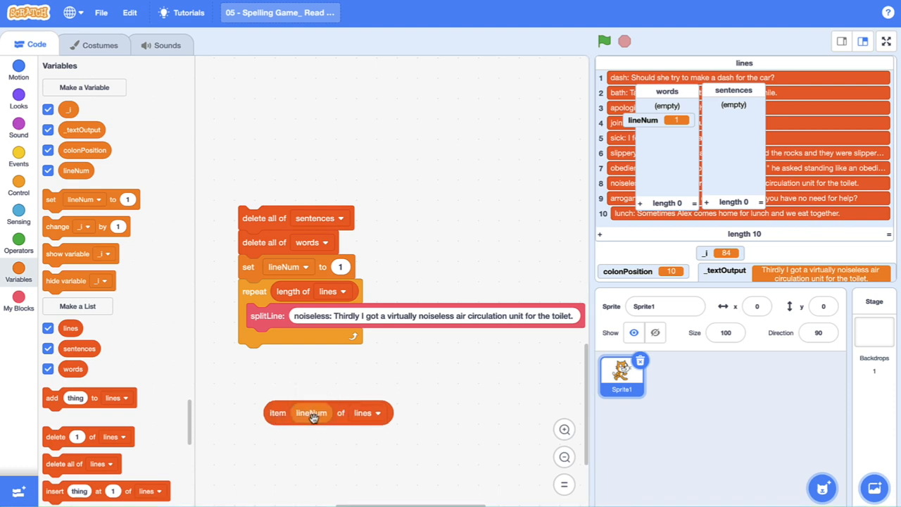
{"action": "mouse_move", "coordinate": [435, 411]}
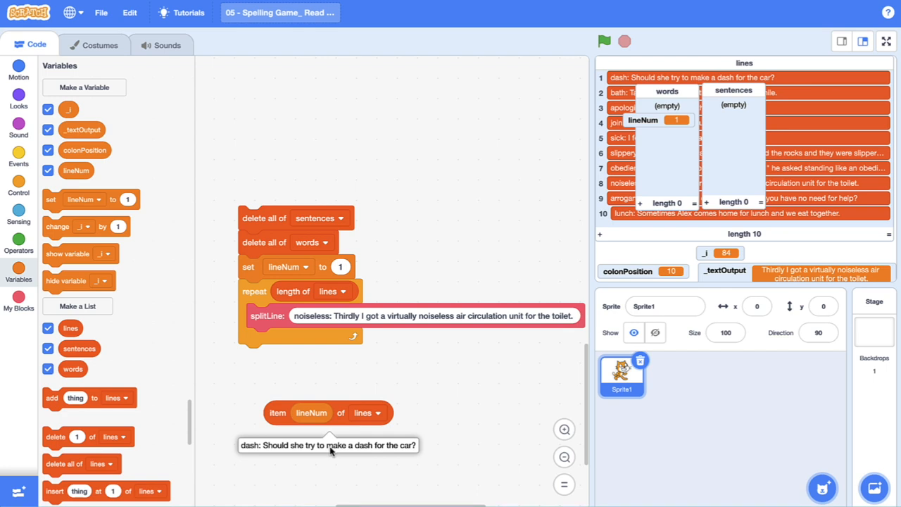
{"action": "left_click_drag", "start_coordinate": [327, 413], "coordinate": [331, 318]}
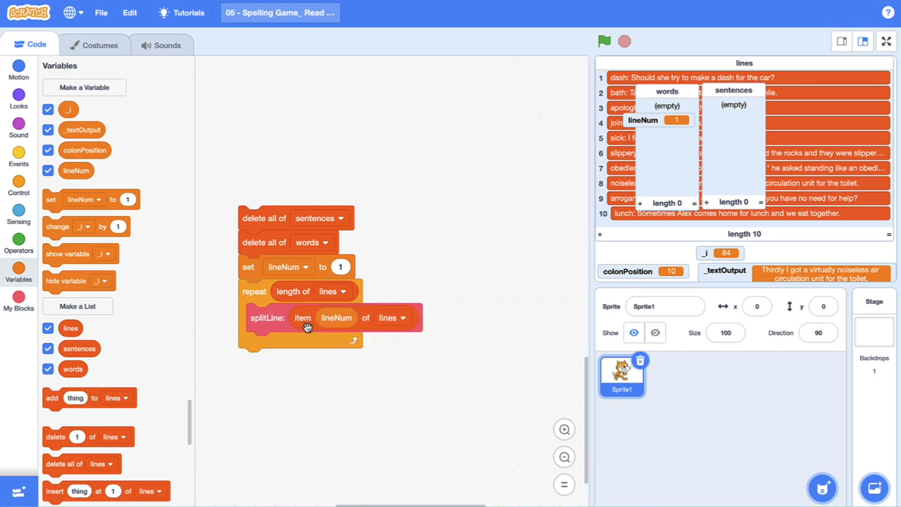
{"action": "mouse_move", "coordinate": [299, 344]}
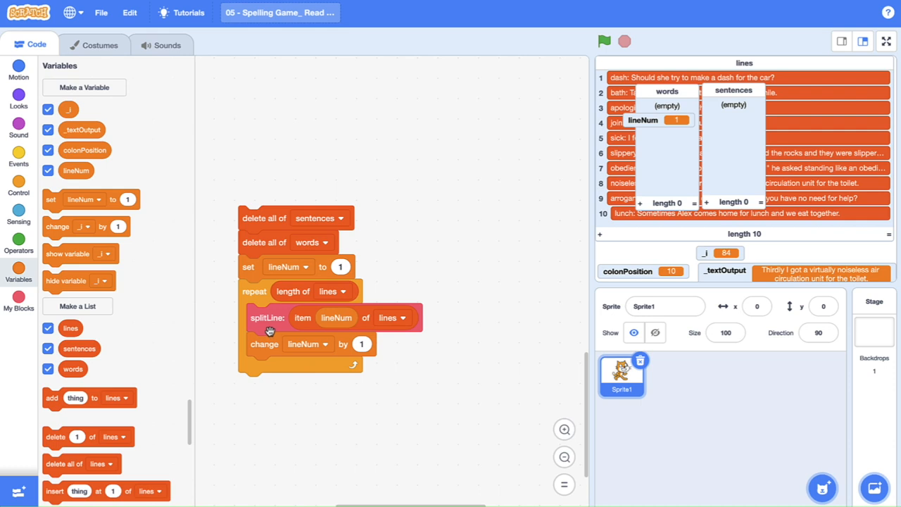
{"action": "mouse_move", "coordinate": [279, 327]}
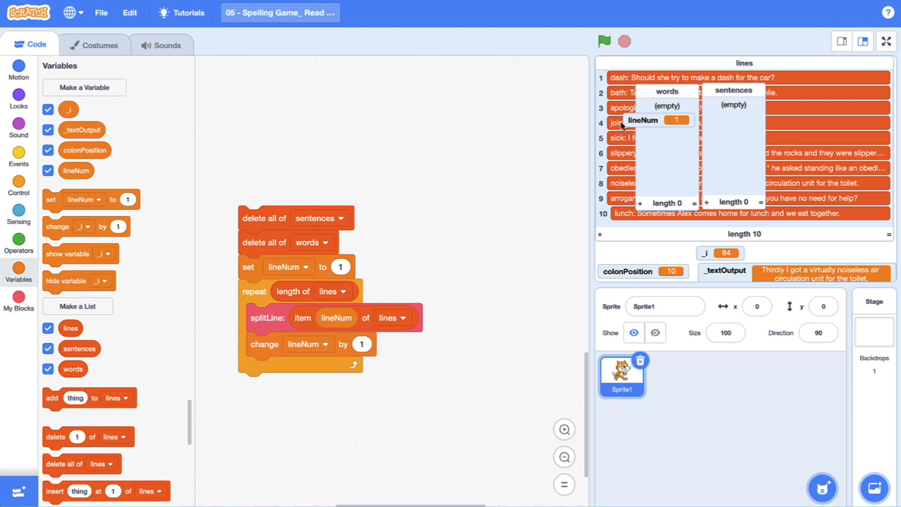
{"action": "mouse_move", "coordinate": [270, 332]}
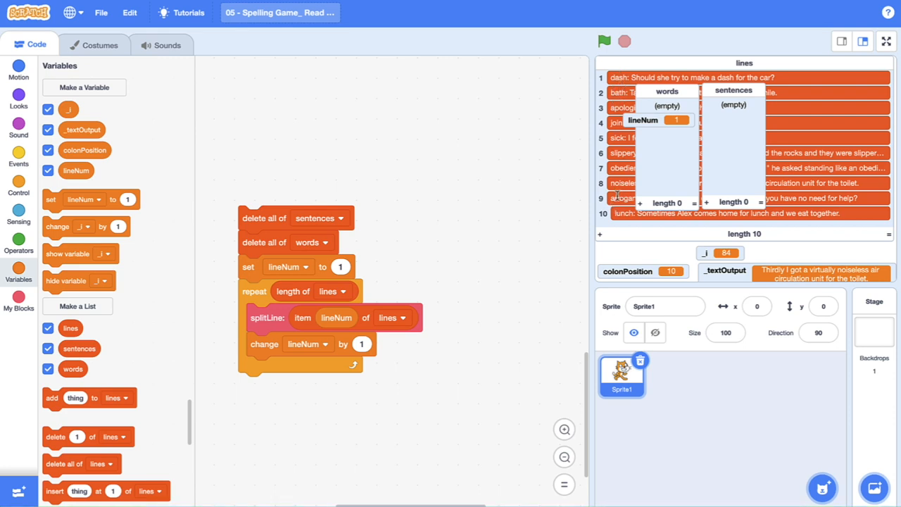
{"action": "mouse_move", "coordinate": [611, 203]}
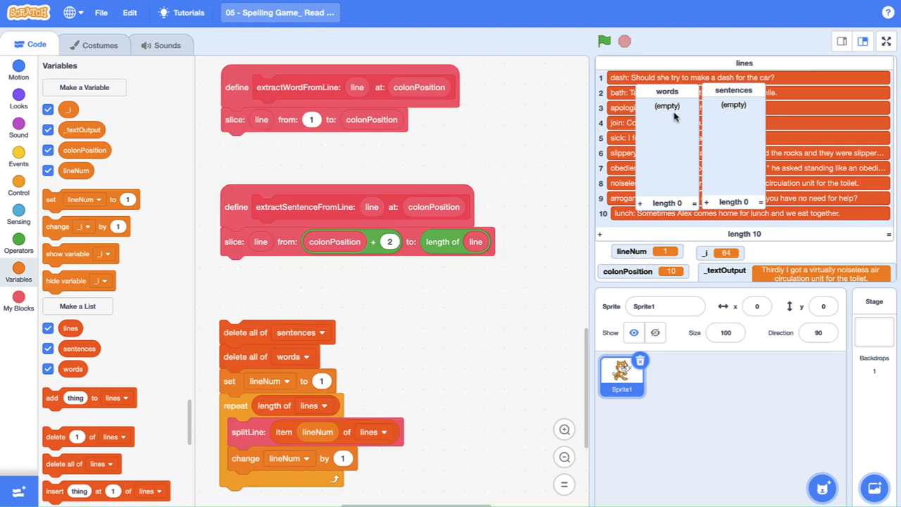
{"action": "mouse_move", "coordinate": [710, 146]}
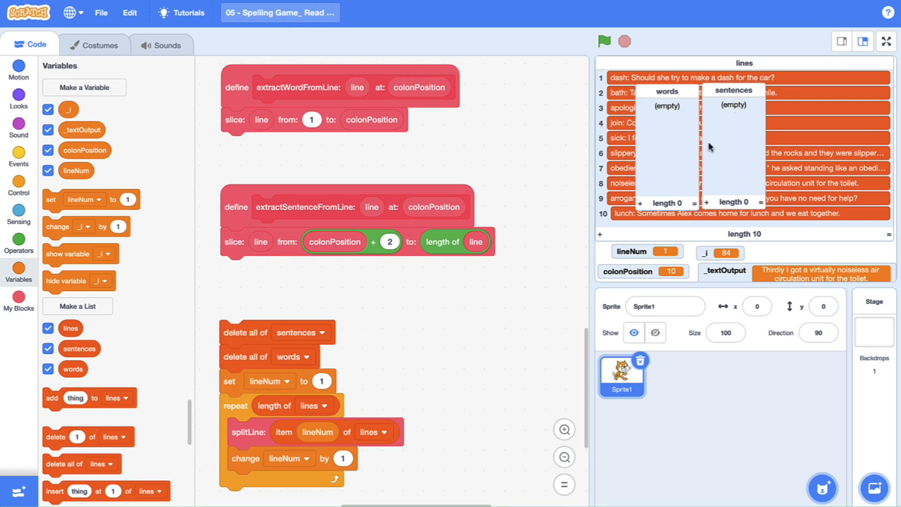
{"action": "mouse_move", "coordinate": [340, 141]}
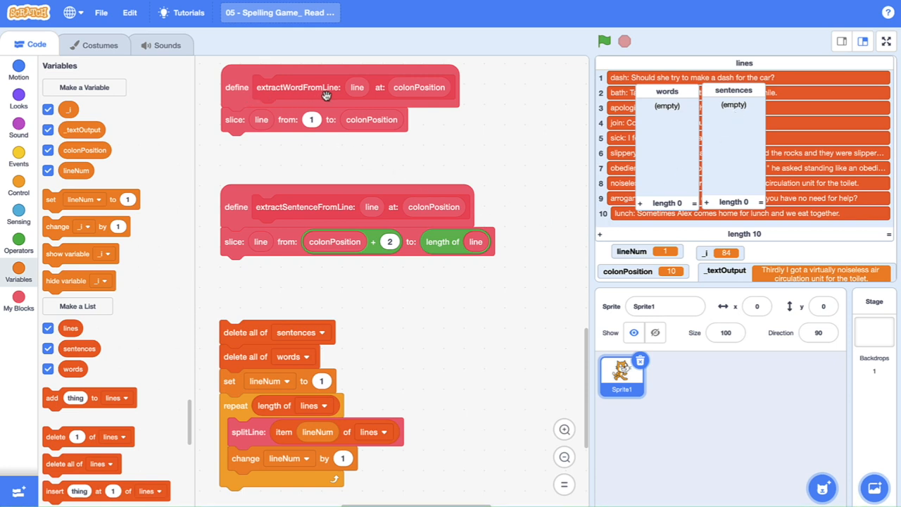
{"action": "mouse_move", "coordinate": [304, 233]}
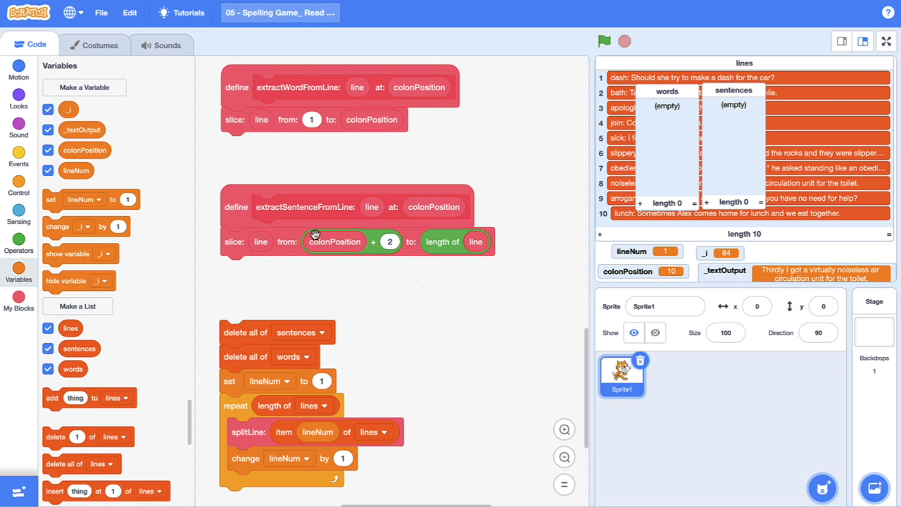
{"action": "mouse_move", "coordinate": [242, 254]}
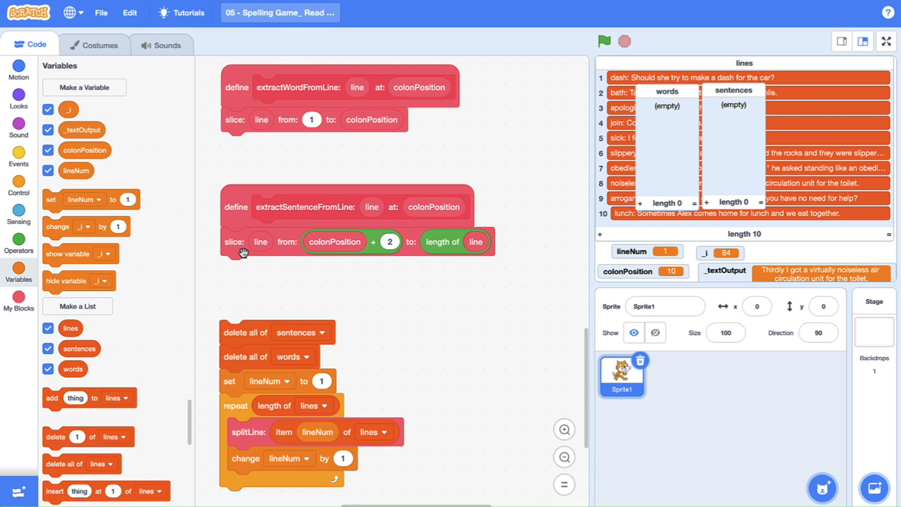
{"action": "mouse_move", "coordinate": [473, 195]}
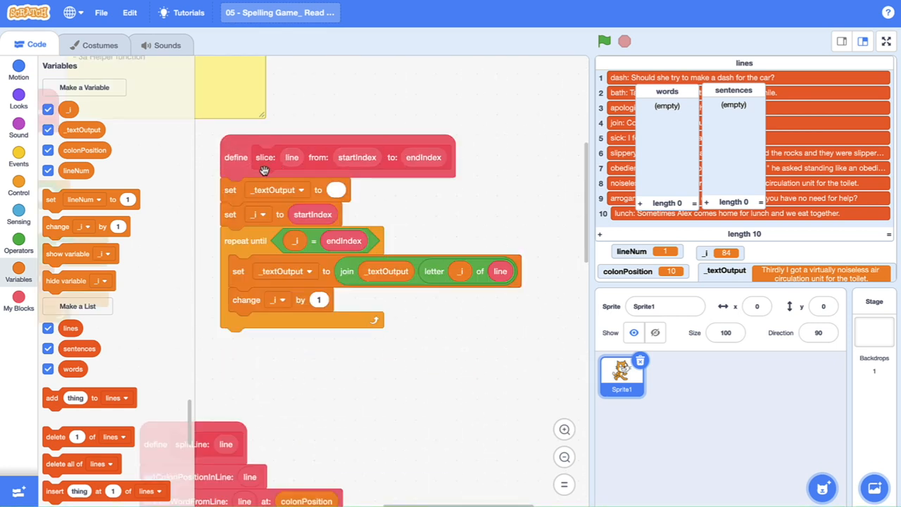
{"action": "mouse_move", "coordinate": [270, 203]}
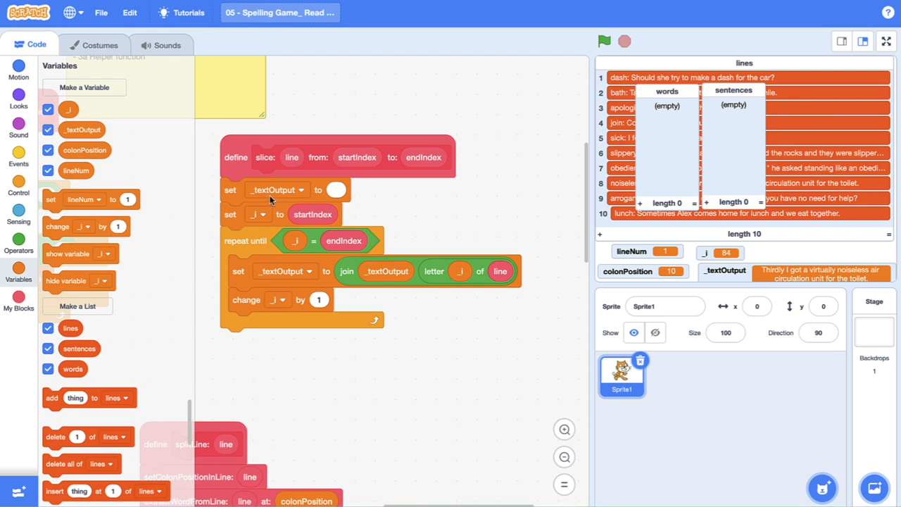
{"action": "mouse_move", "coordinate": [336, 190]}
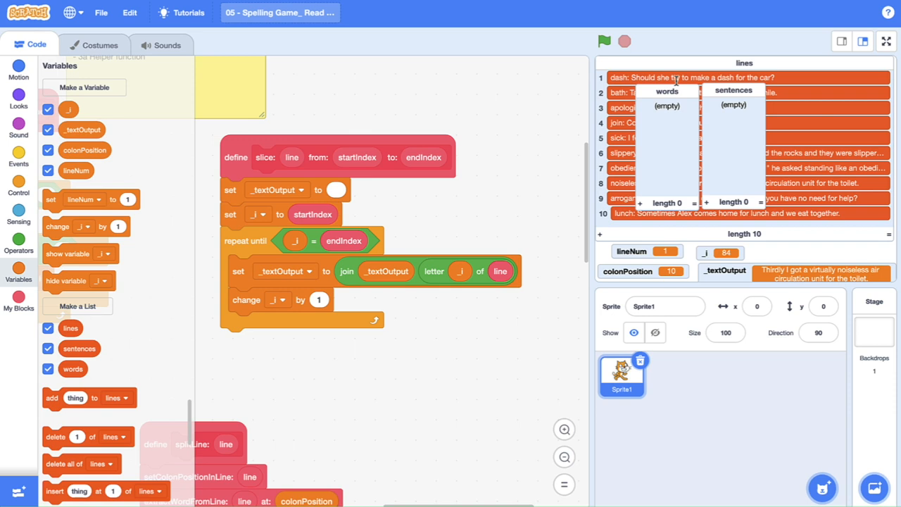
{"action": "mouse_move", "coordinate": [458, 305]}
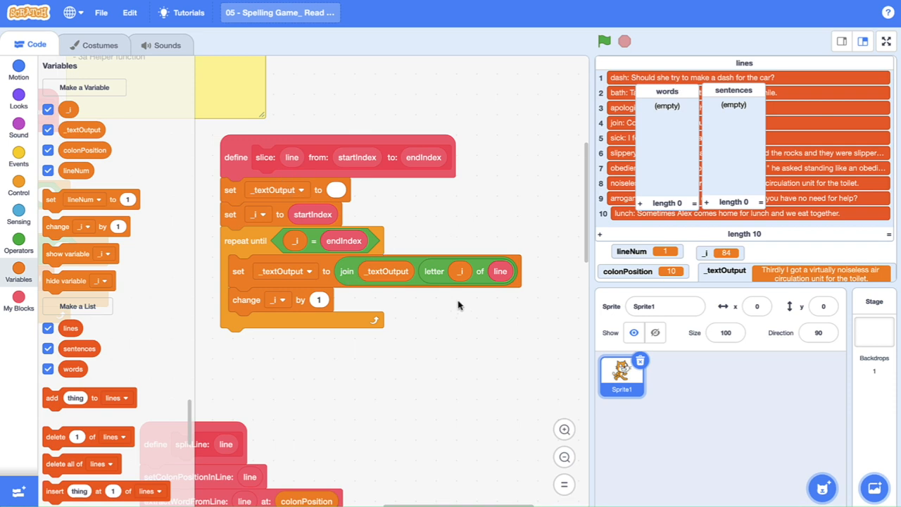
{"action": "scroll", "scroll_direction": "down", "scroll_amount": 3}
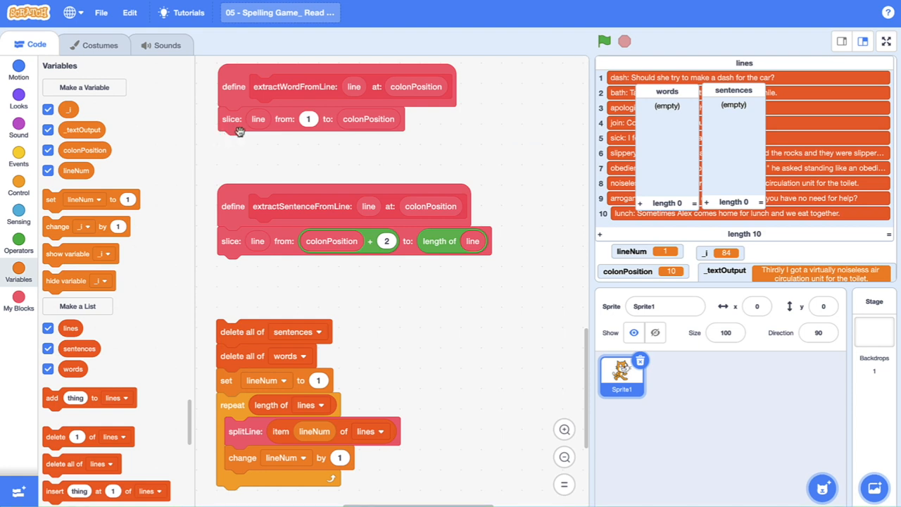
{"action": "mouse_move", "coordinate": [174, 140]}
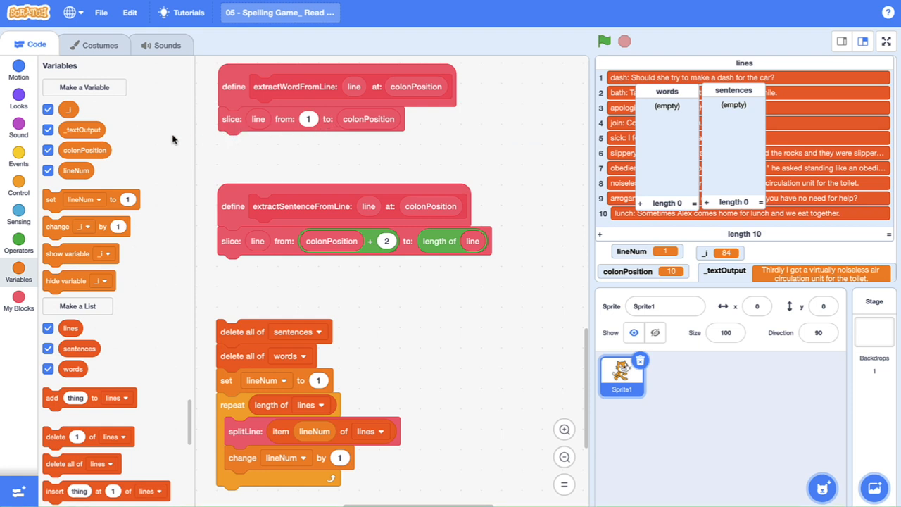
{"action": "mouse_move", "coordinate": [104, 132]}
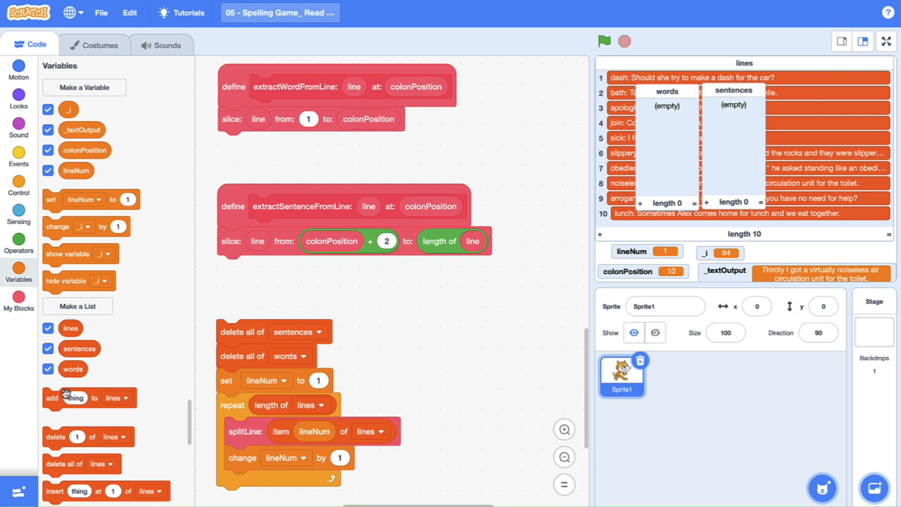
Add _textOutput to words after the word slice and to sentences after the sentence slice.
{"action": "left_click_drag", "start_coordinate": [73, 397], "coordinate": [254, 144]}
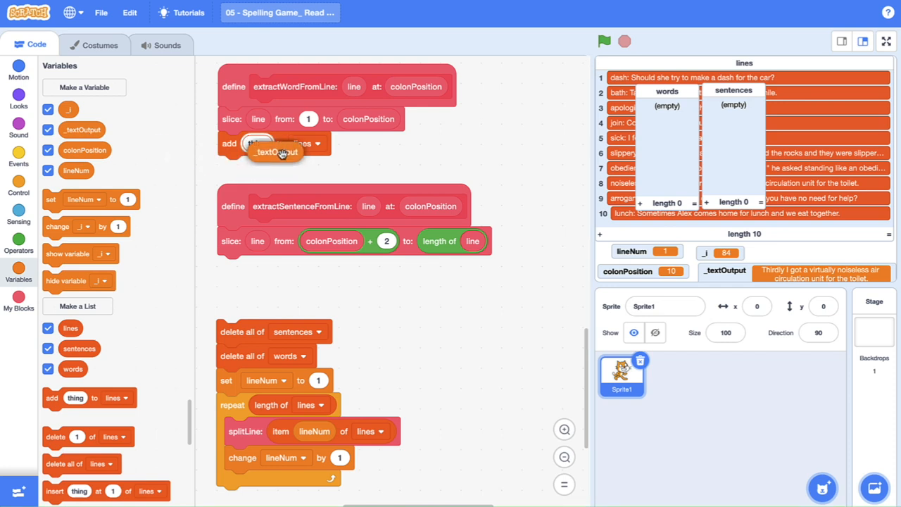
{"action": "left_click_drag", "start_coordinate": [276, 152], "coordinate": [270, 144]}
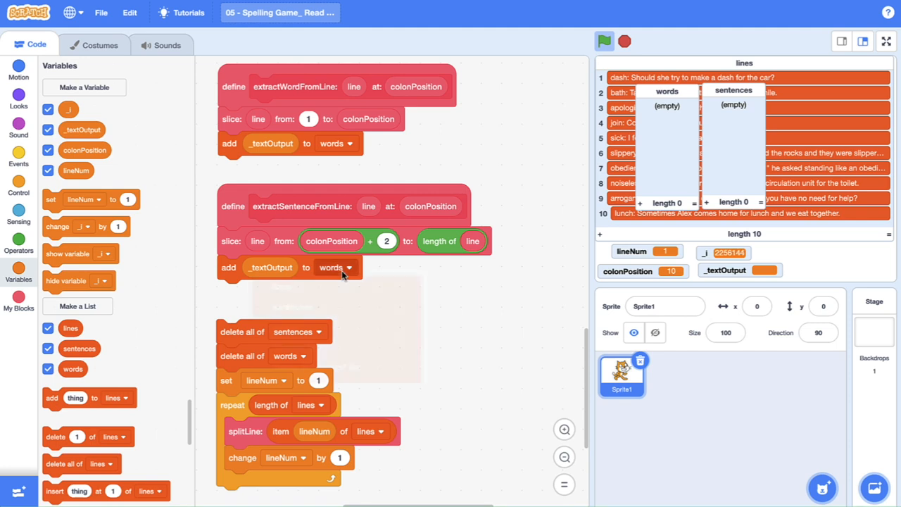
{"action": "left_click", "coordinate": [332, 268]}
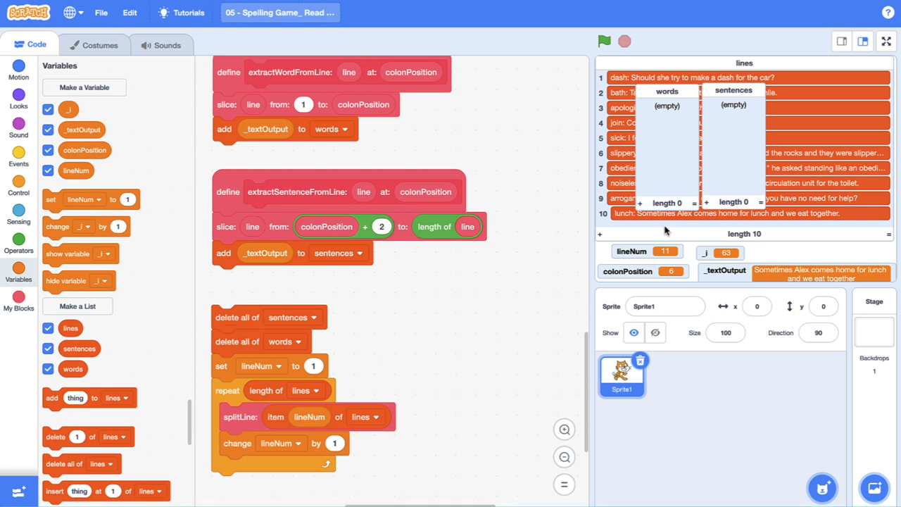
{"action": "mouse_move", "coordinate": [599, 240]}
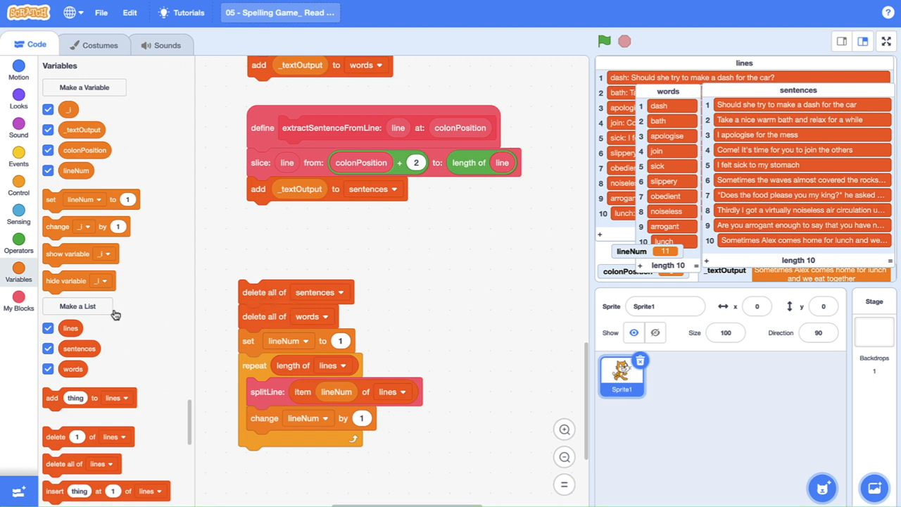
Run the loop to fill words and sentences with ten entries each, then show My Blocks.
{"action": "left_click", "coordinate": [18, 299]}
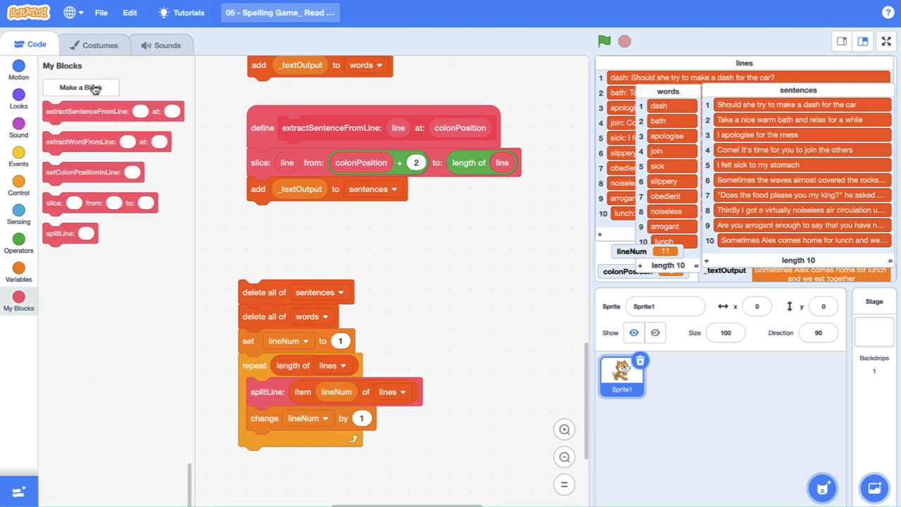
Define custom block extractWordAndSentencesFromLines and head the loop script with it.
{"action": "left_click", "coordinate": [80, 87]}
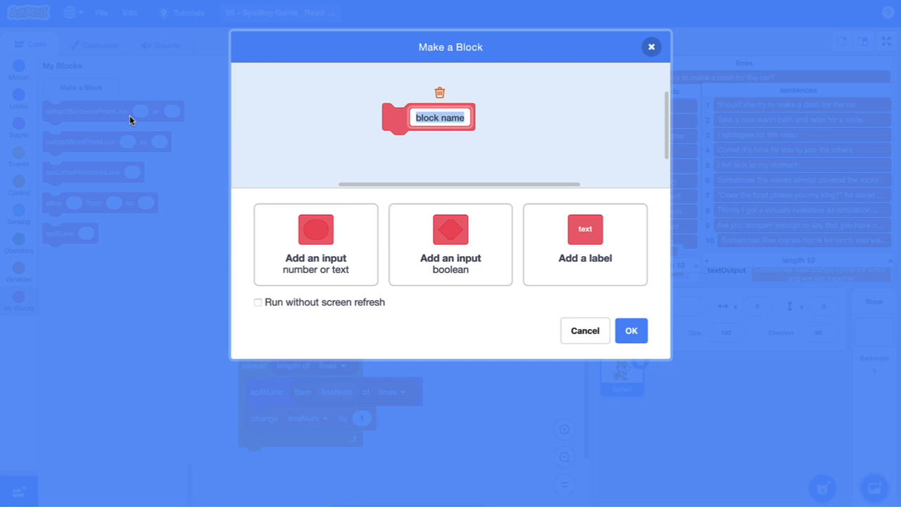
{"action": "type", "text": "e"}
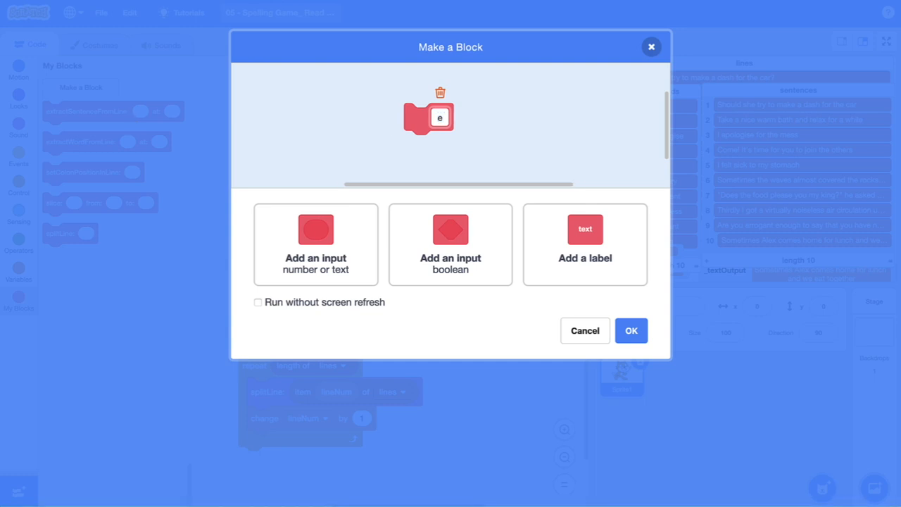
{"action": "type", "text": "extractWord"}
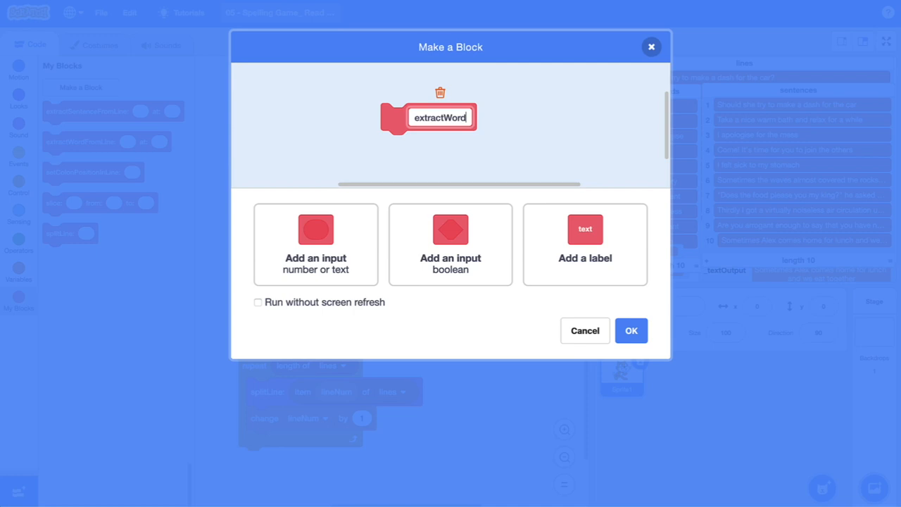
{"action": "type", "text": "AndSentencesFro"}
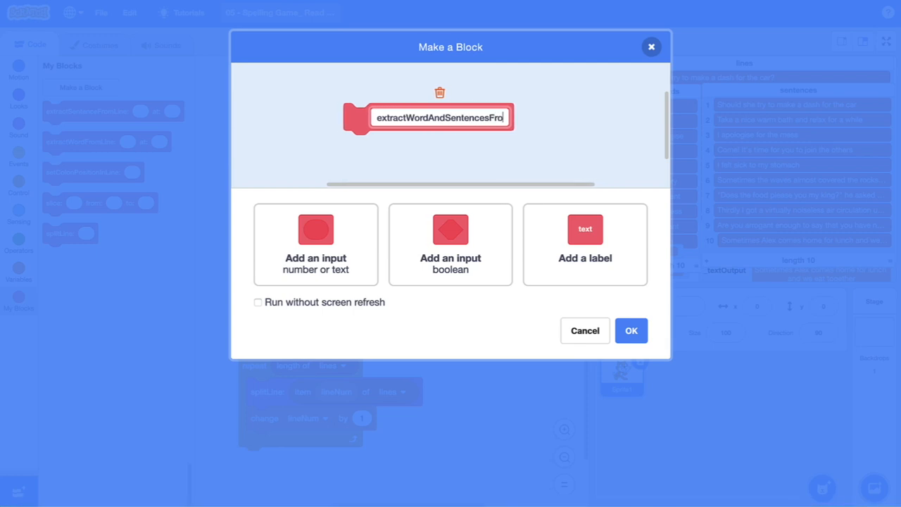
{"action": "left_click", "coordinate": [631, 330]}
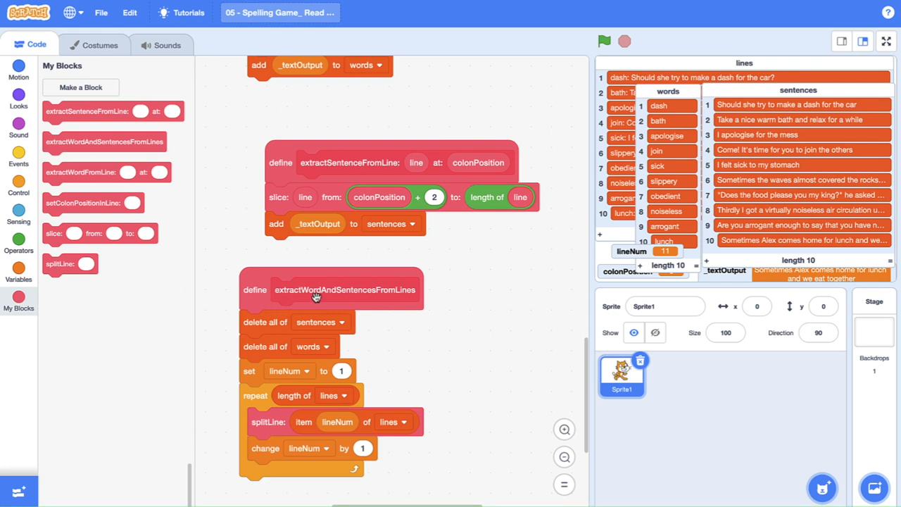
{"action": "mouse_move", "coordinate": [380, 308]}
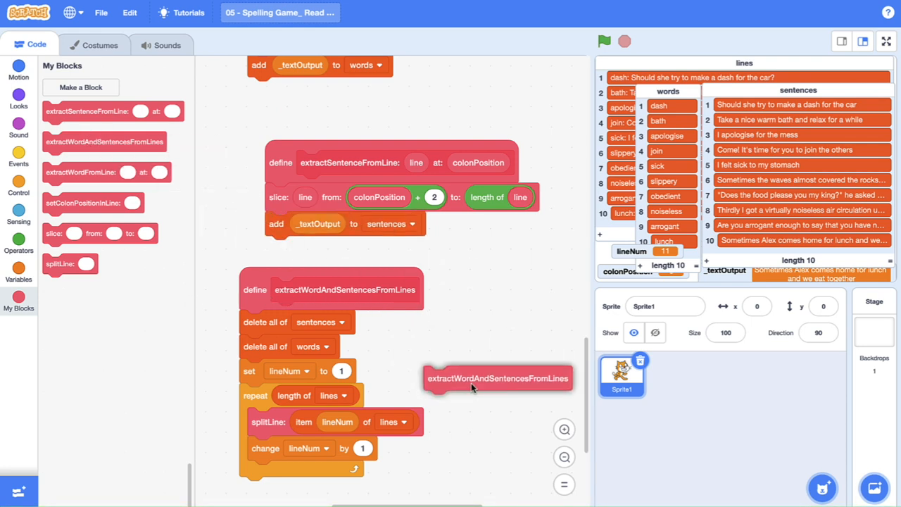
{"action": "left_click_drag", "start_coordinate": [498, 377], "coordinate": [472, 357]}
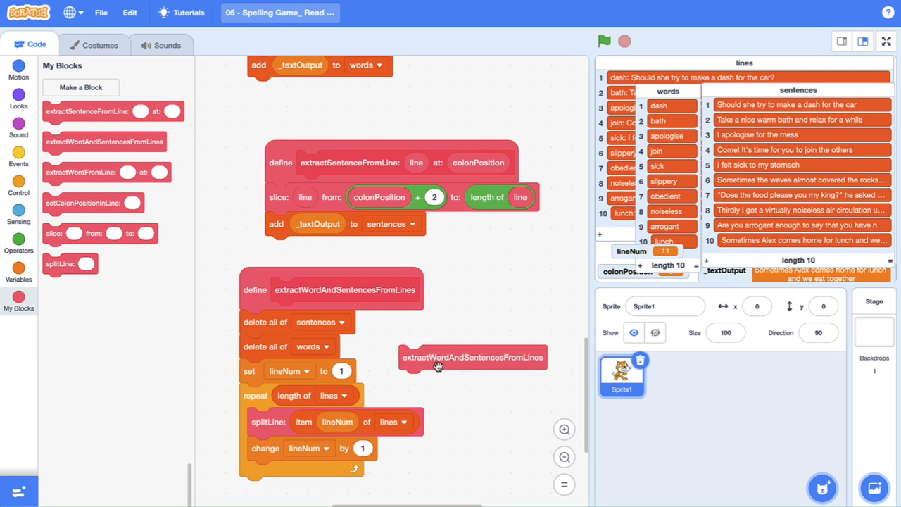
{"action": "mouse_move", "coordinate": [527, 375]}
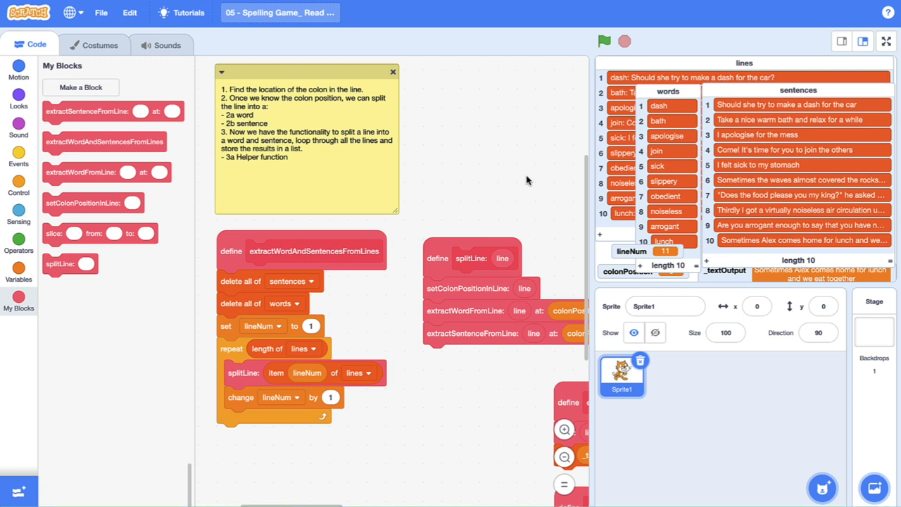
{"action": "mouse_move", "coordinate": [639, 110]}
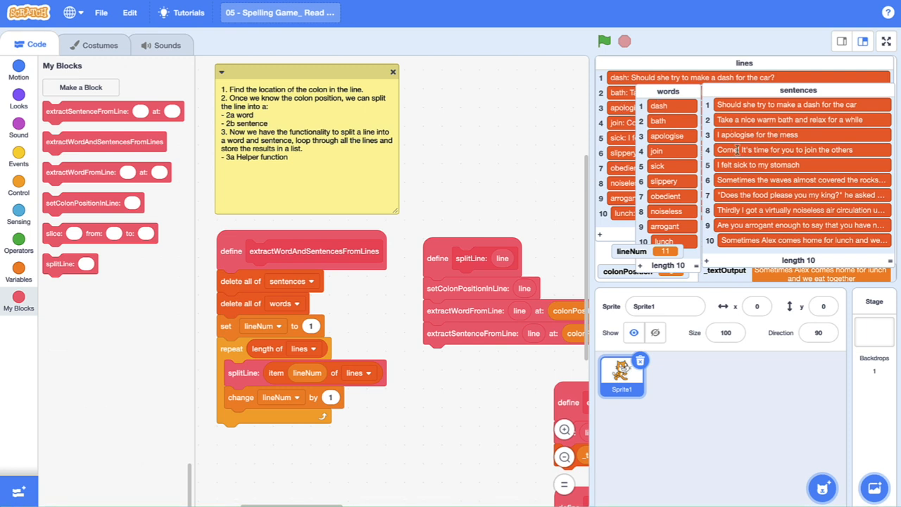
{"action": "mouse_move", "coordinate": [329, 337]}
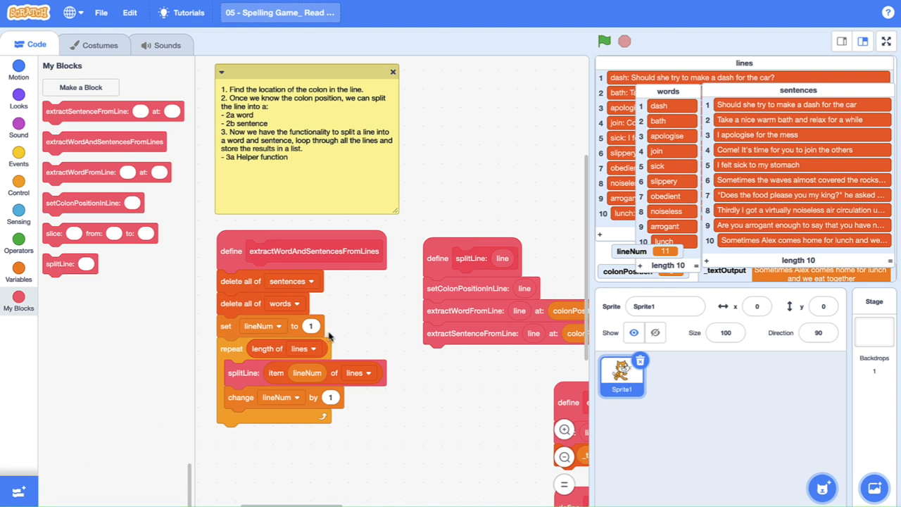
{"action": "mouse_move", "coordinate": [397, 369]}
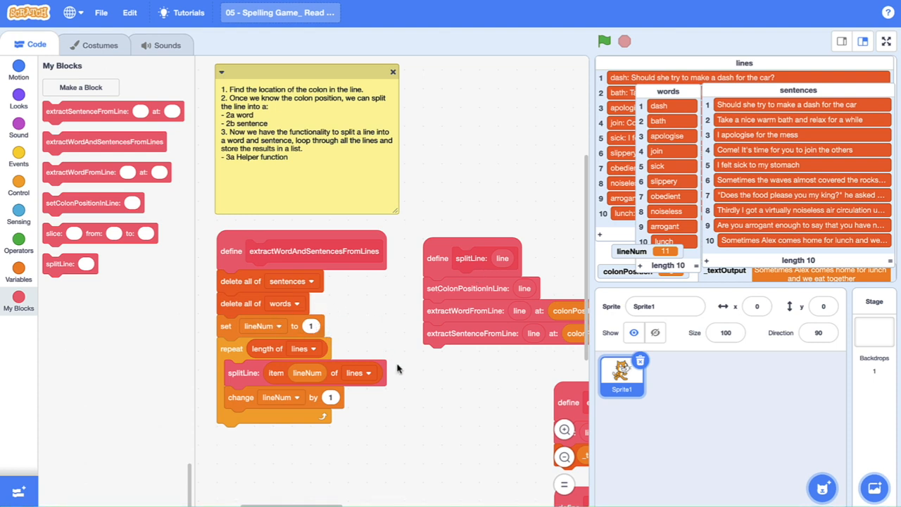
{"action": "mouse_move", "coordinate": [261, 273]}
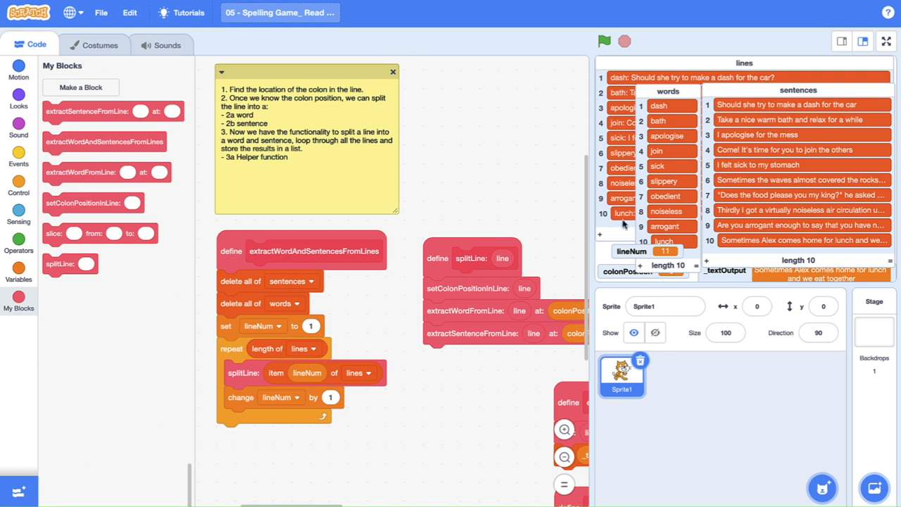
{"action": "mouse_move", "coordinate": [366, 282]}
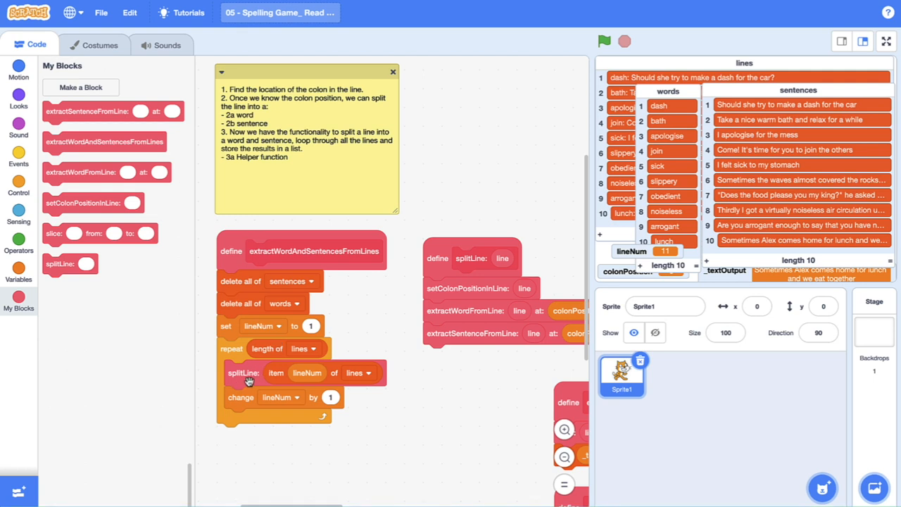
{"action": "mouse_move", "coordinate": [642, 72]}
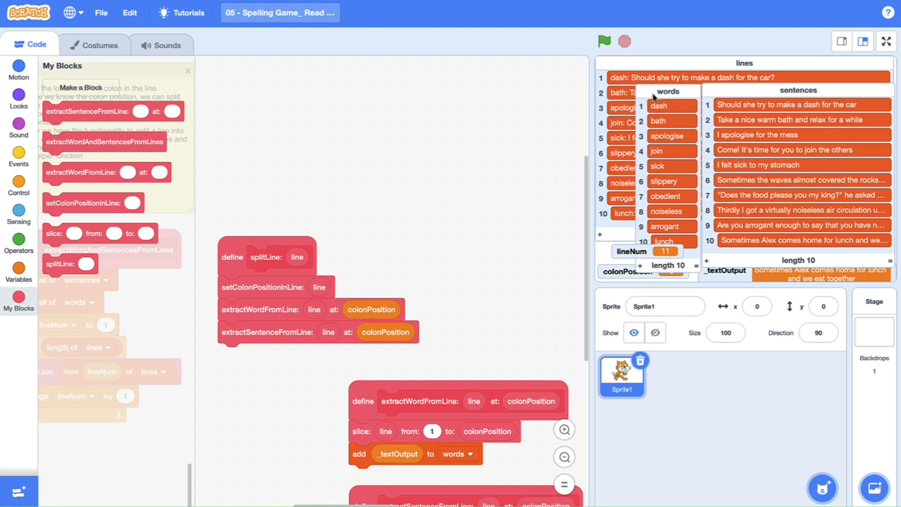
Hide the words and sentences list displays, leaving only lines on the stage.
{"action": "left_click", "coordinate": [18, 273]}
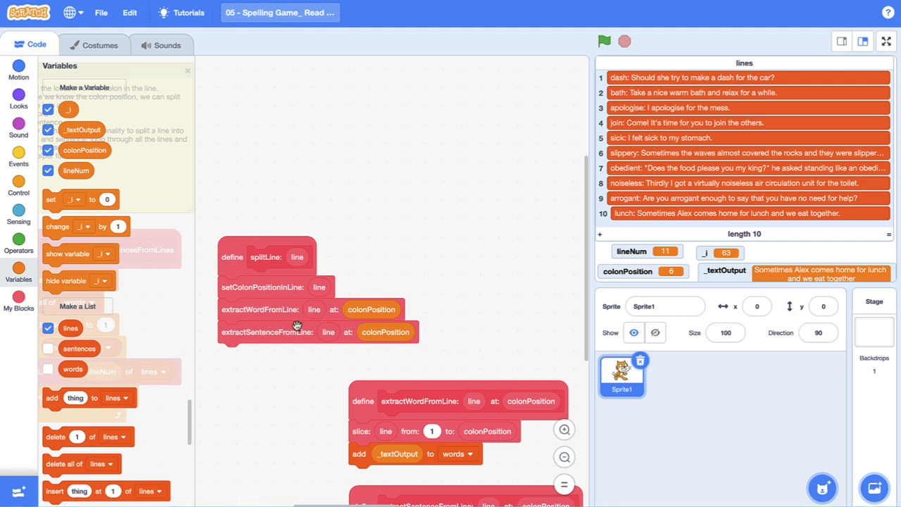
{"action": "mouse_move", "coordinate": [293, 316]}
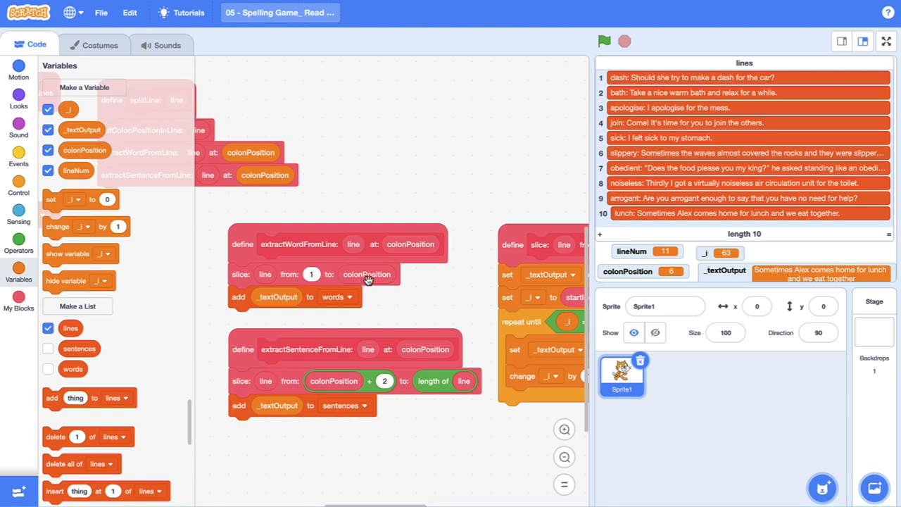
{"action": "mouse_move", "coordinate": [355, 275]}
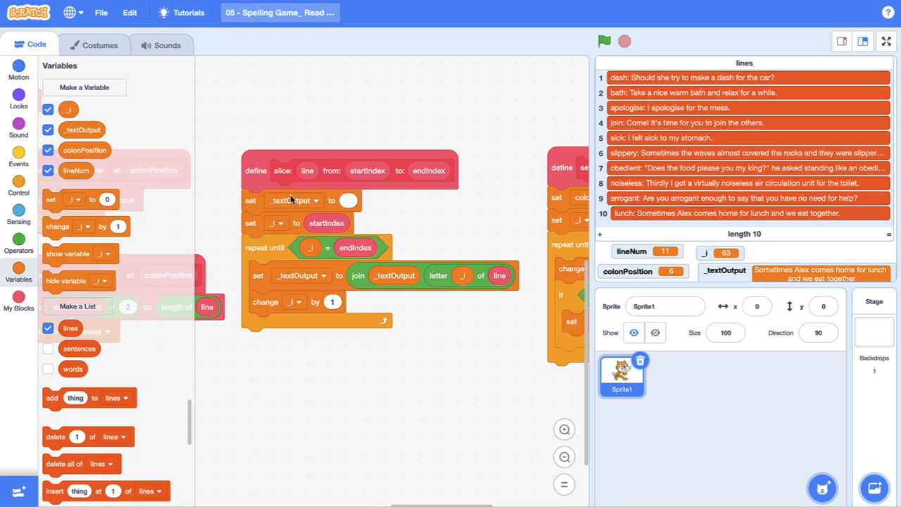
{"action": "mouse_move", "coordinate": [603, 80]}
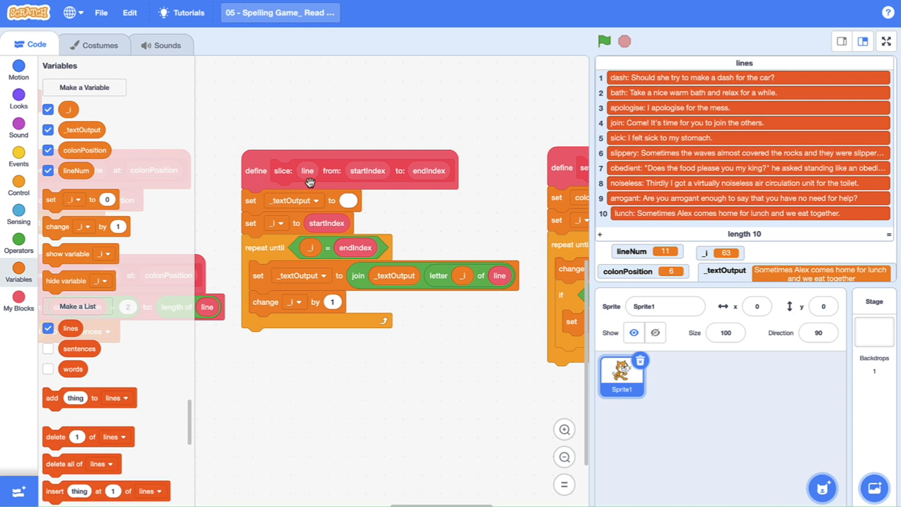
{"action": "mouse_move", "coordinate": [287, 208]}
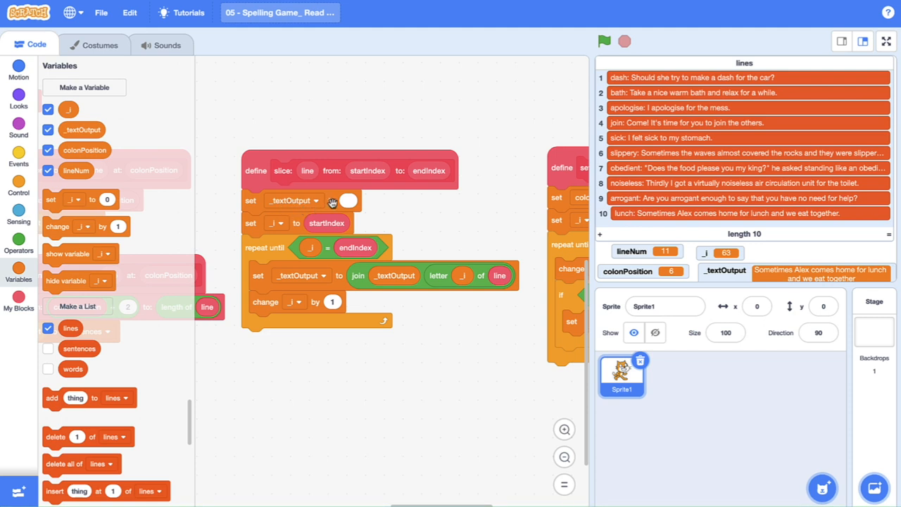
{"action": "mouse_move", "coordinate": [363, 291]}
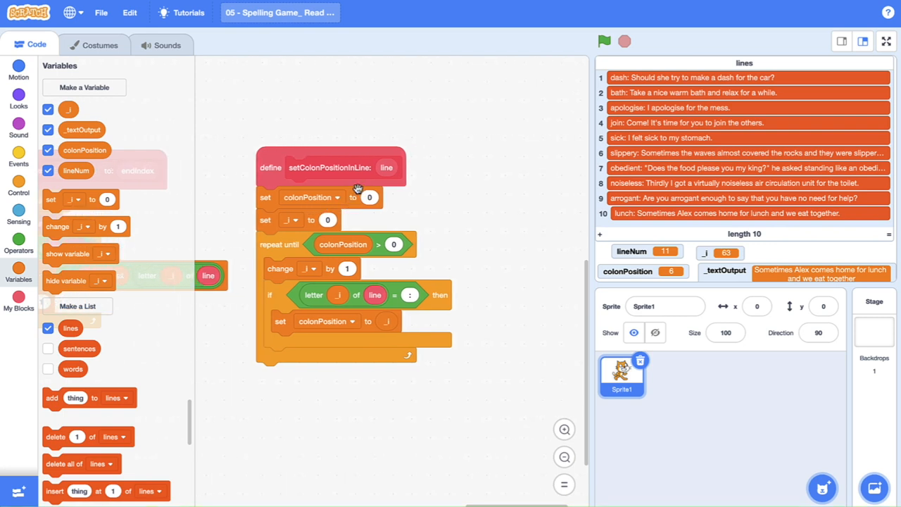
{"action": "mouse_move", "coordinate": [378, 189]}
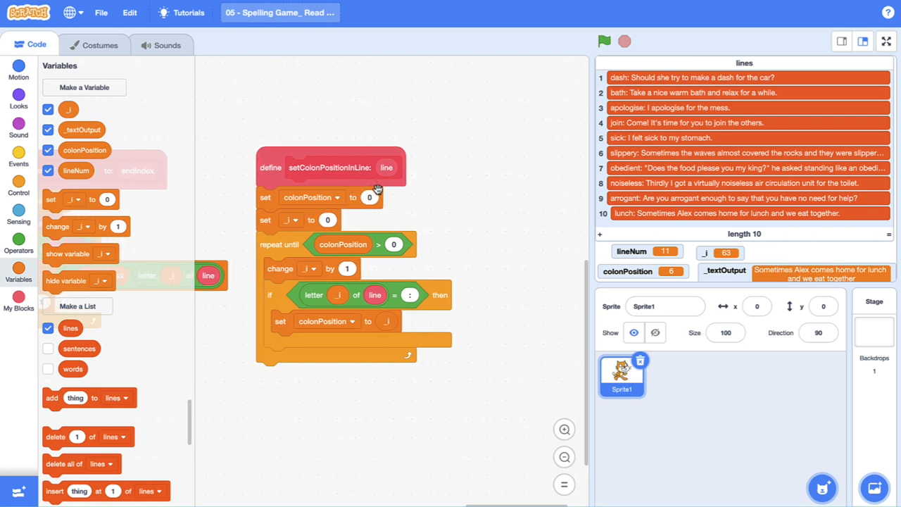
Pan the workspace to review the extractWordAndSentencesFromLines and setColonPositionInLine scripts.
{"action": "left_click_drag", "start_coordinate": [331, 166], "coordinate": [454, 166]}
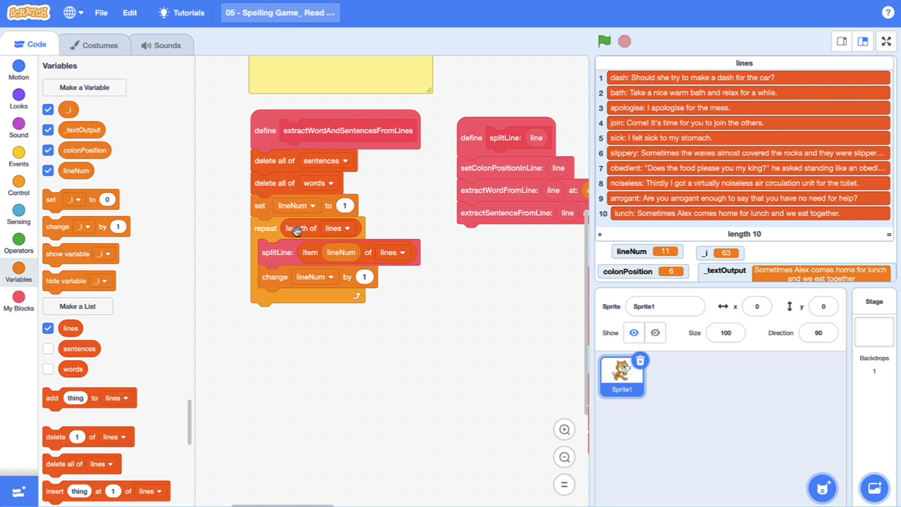
{"action": "mouse_move", "coordinate": [687, 229]}
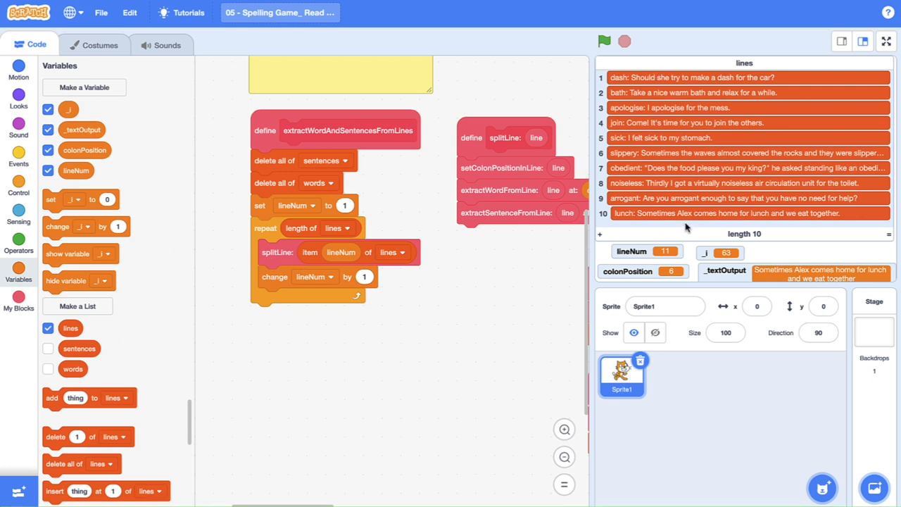
{"action": "mouse_move", "coordinate": [239, 118]}
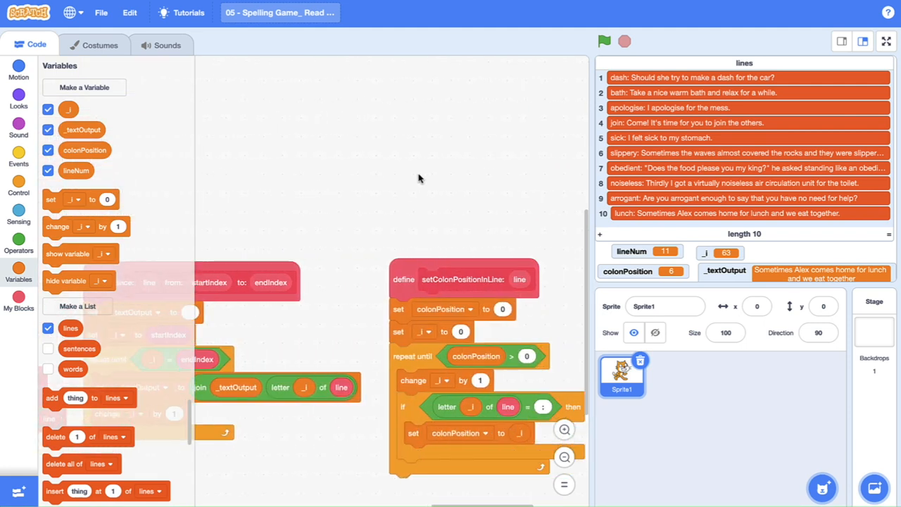
{"action": "left_click_drag", "start_coordinate": [463, 278], "coordinate": [378, 164]}
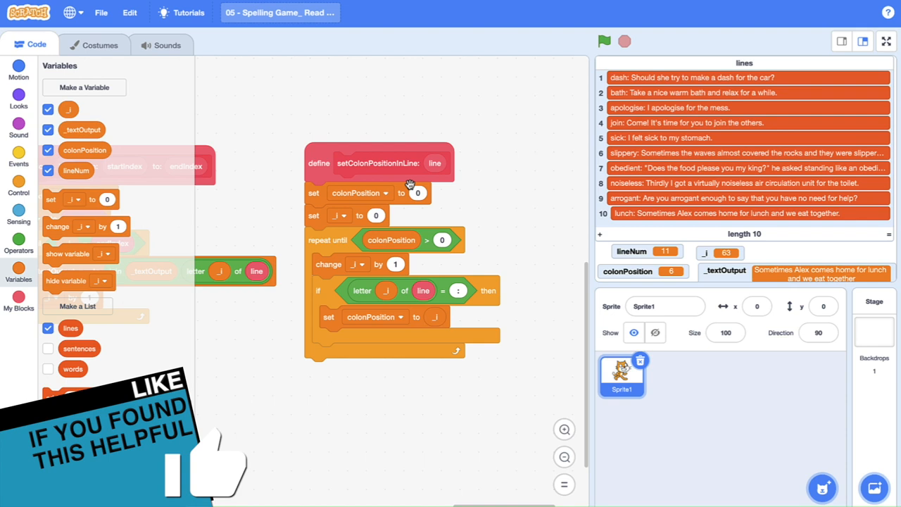
{"action": "mouse_move", "coordinate": [329, 315]}
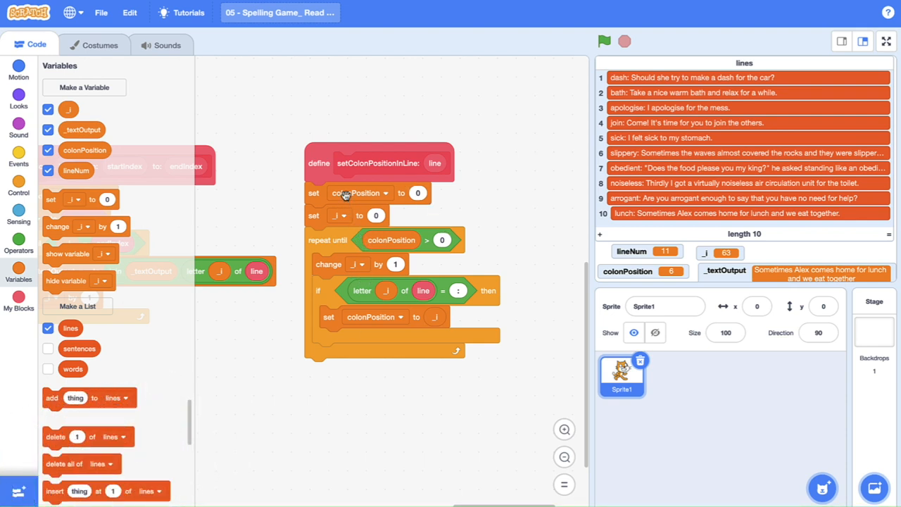
{"action": "mouse_move", "coordinate": [372, 352]}
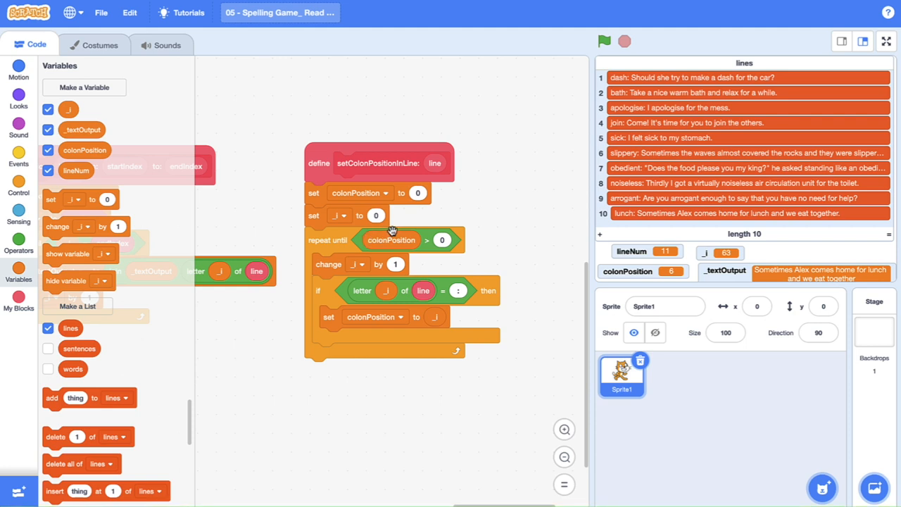
{"action": "mouse_move", "coordinate": [378, 305]}
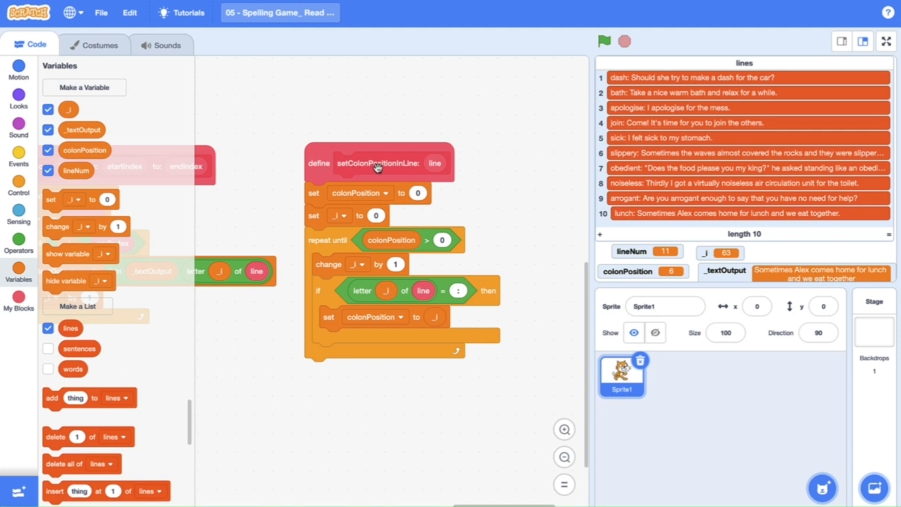
{"action": "mouse_move", "coordinate": [411, 172]}
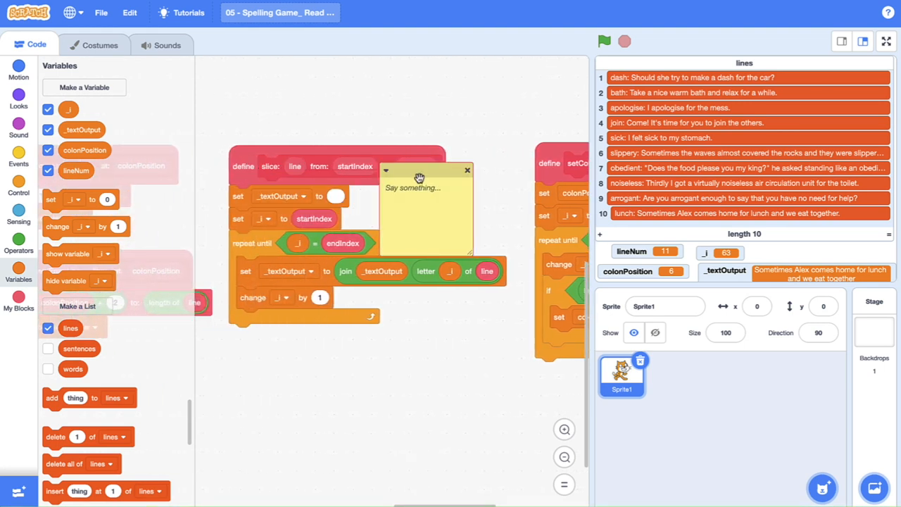
Move the empty comment to sit above the slice define block.
{"action": "left_click_drag", "start_coordinate": [420, 176], "coordinate": [468, 59]}
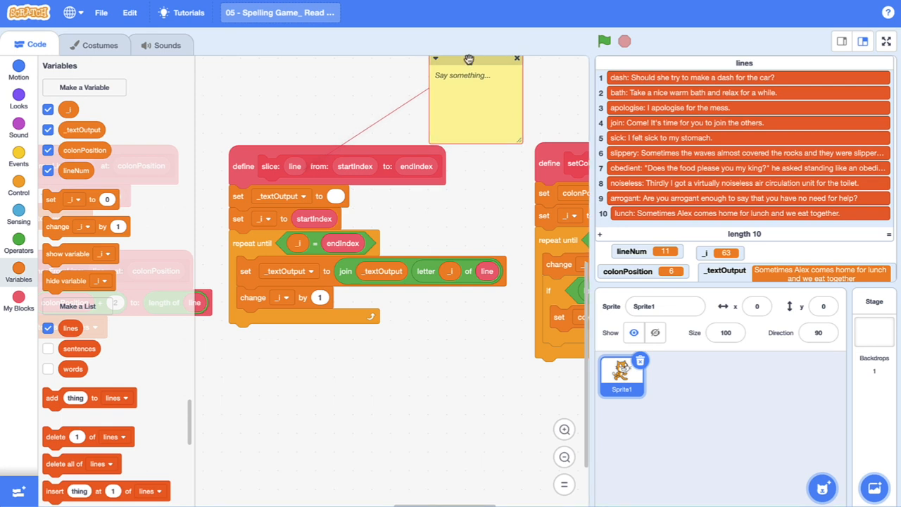
{"action": "mouse_move", "coordinate": [358, 166]}
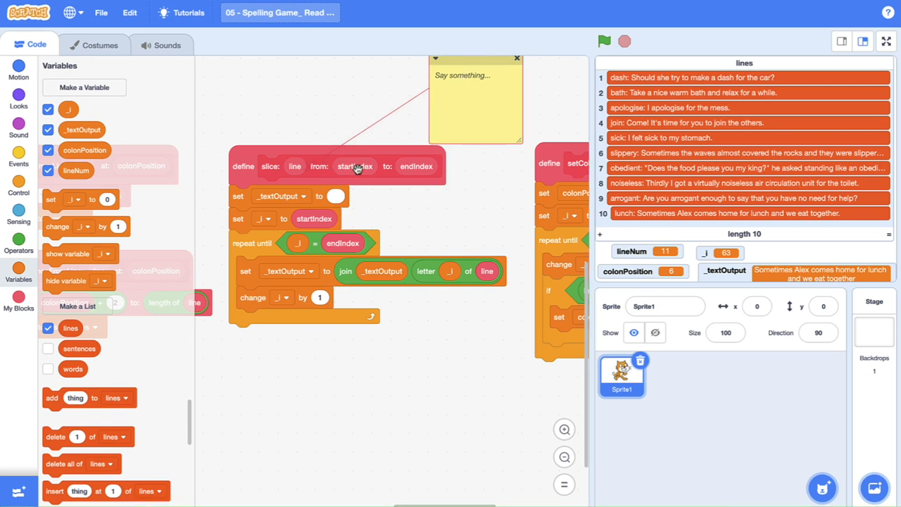
{"action": "mouse_move", "coordinate": [428, 255]}
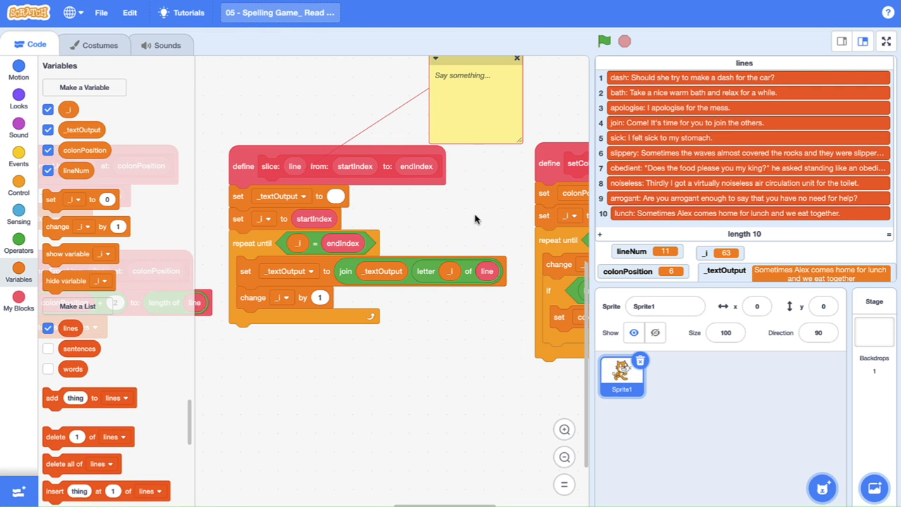
{"action": "mouse_move", "coordinate": [472, 234]}
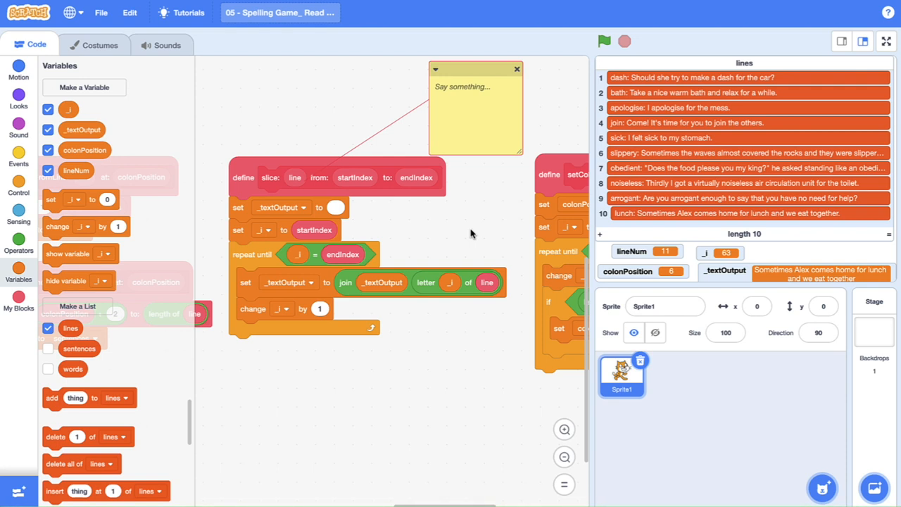
{"action": "mouse_move", "coordinate": [481, 231]}
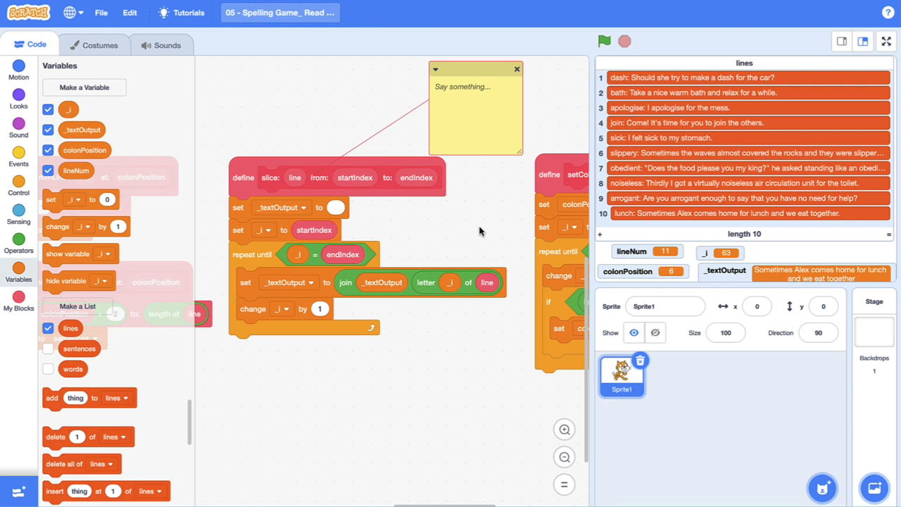